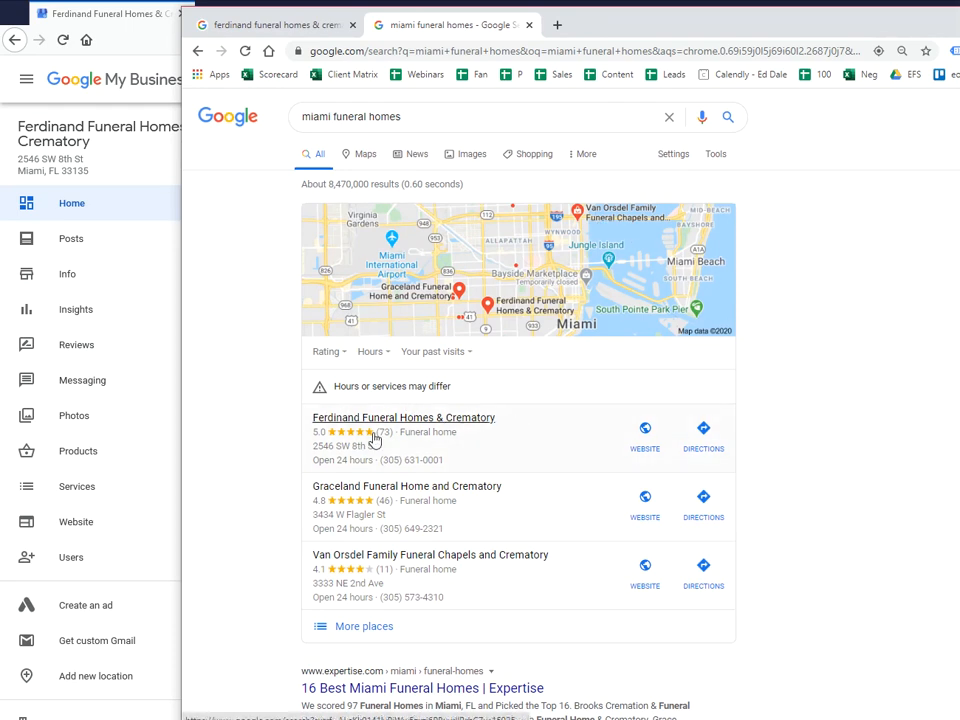
{"action": "mouse_move", "coordinate": [488, 418]}
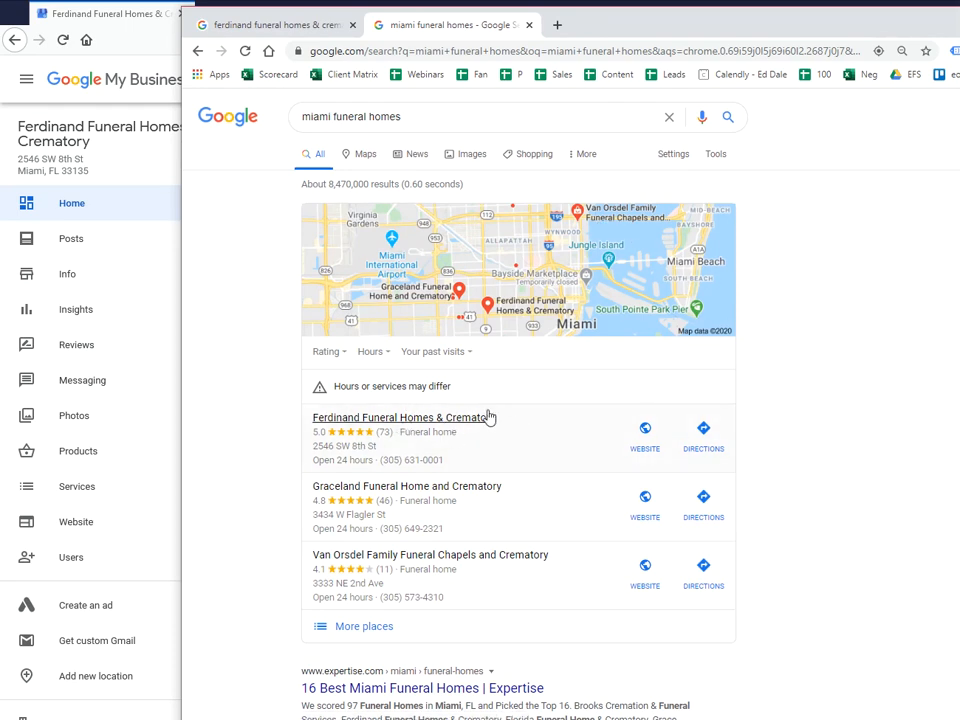
{"action": "mouse_move", "coordinate": [468, 432]}
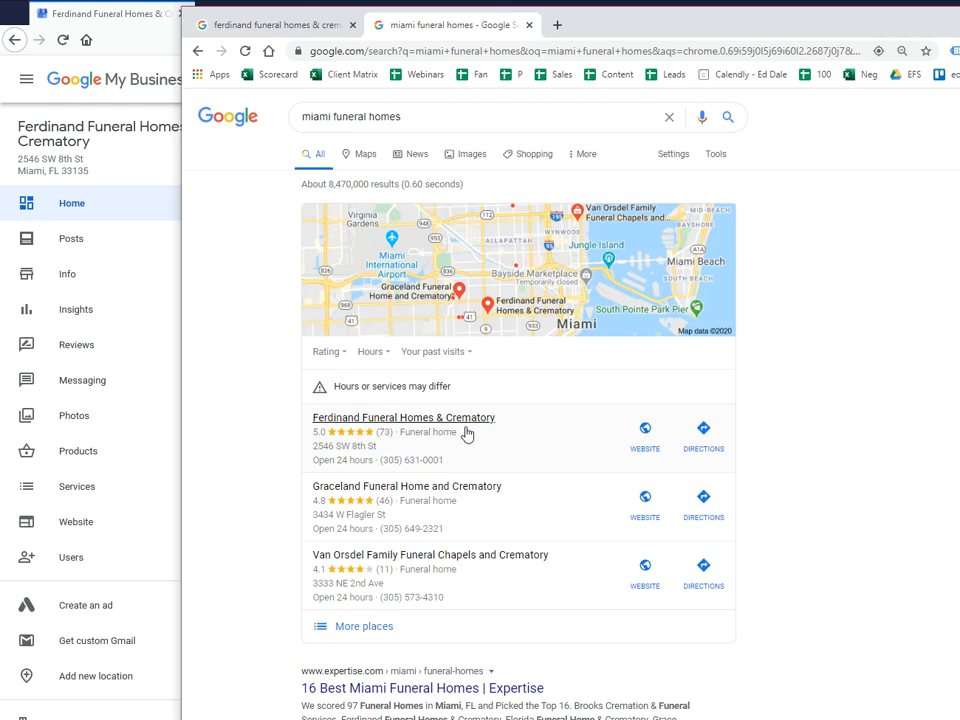
{"action": "mouse_move", "coordinate": [506, 428]}
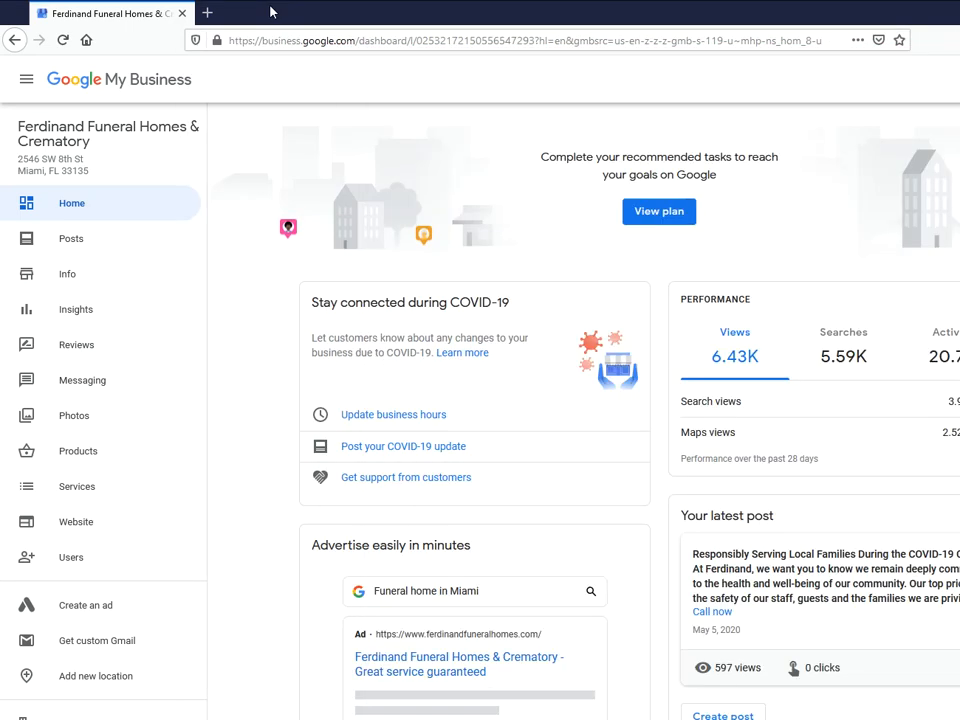
{"action": "mouse_move", "coordinate": [220, 320]}
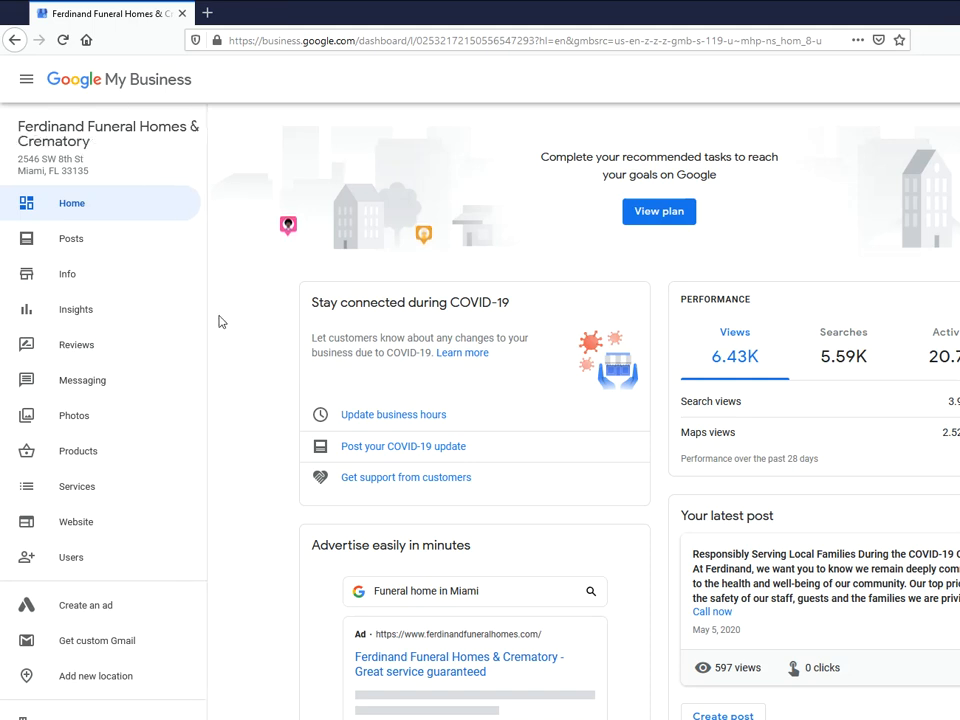
- Show the Insights page scrolled down to the Customer actions chart totaling 329 actions
{"action": "left_click", "coordinate": [76, 308]}
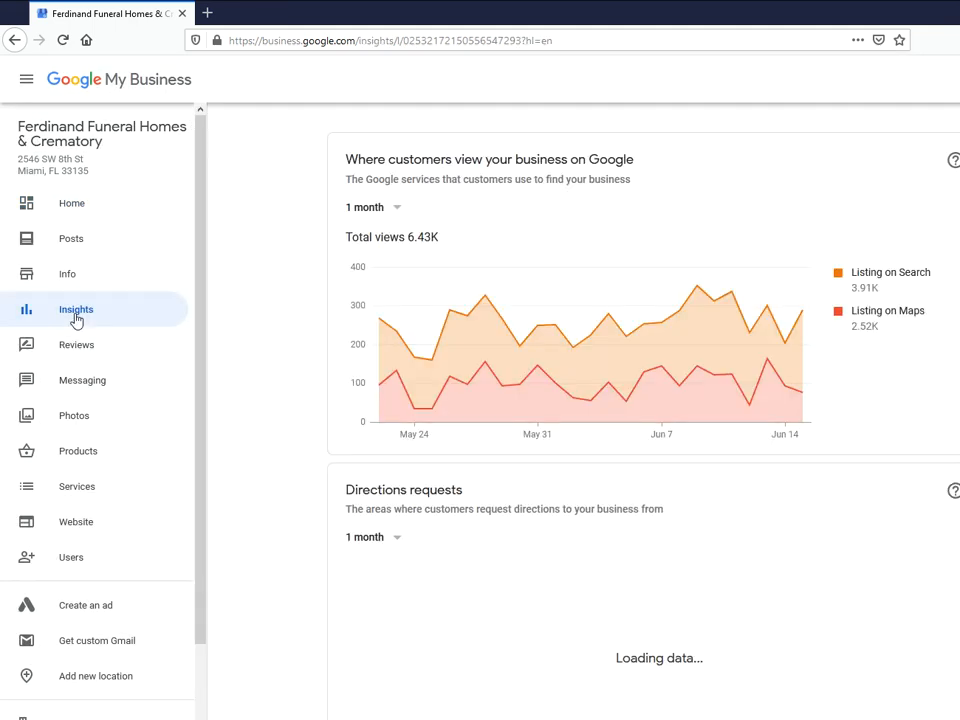
{"action": "scroll", "scroll_direction": "down", "scroll_amount": 3}
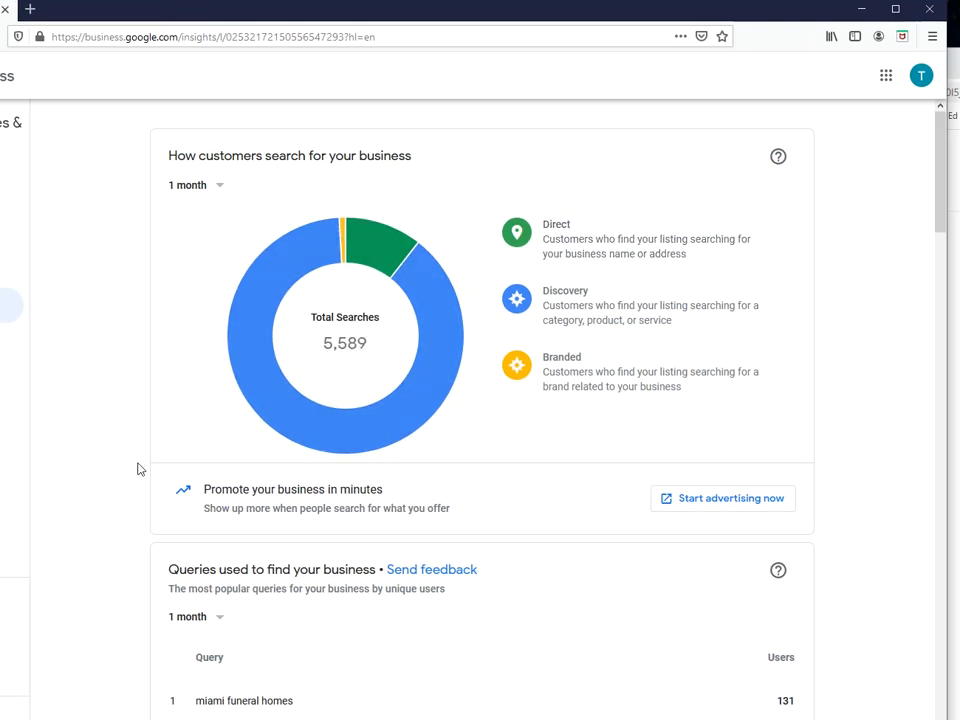
{"action": "scroll", "scroll_direction": "down", "scroll_amount": 3}
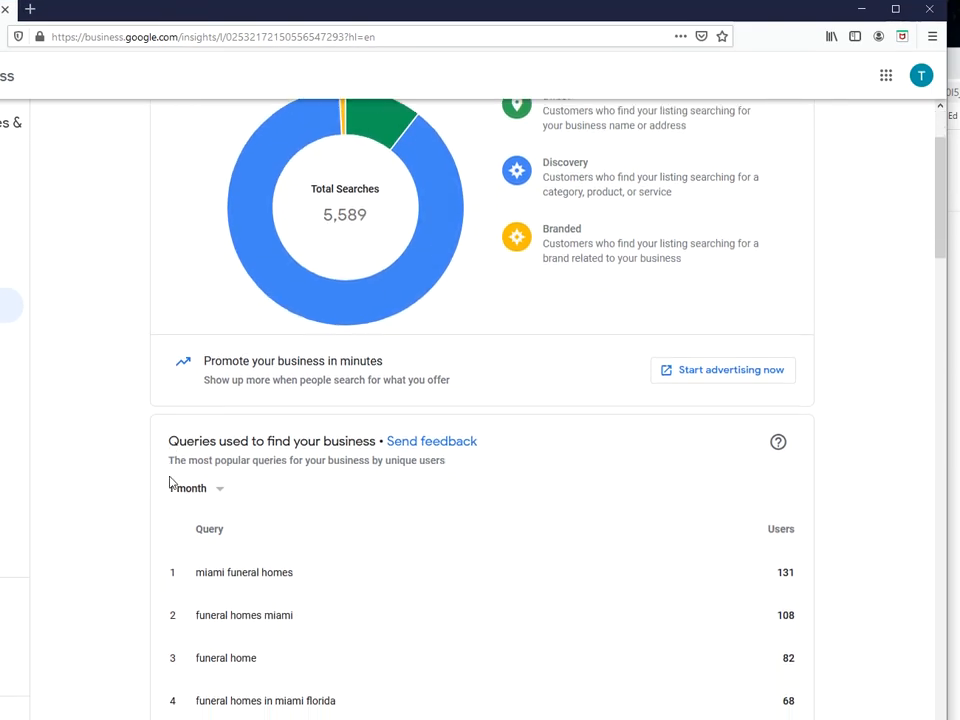
{"action": "scroll", "scroll_direction": "down", "scroll_amount": 3}
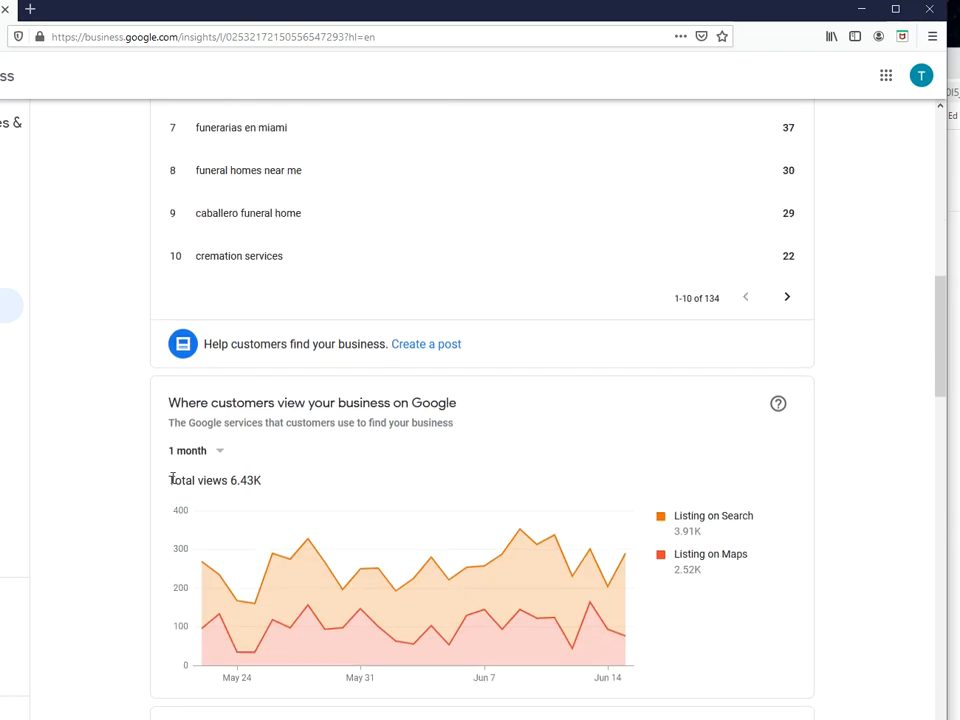
{"action": "scroll", "scroll_direction": "down", "scroll_amount": 3}
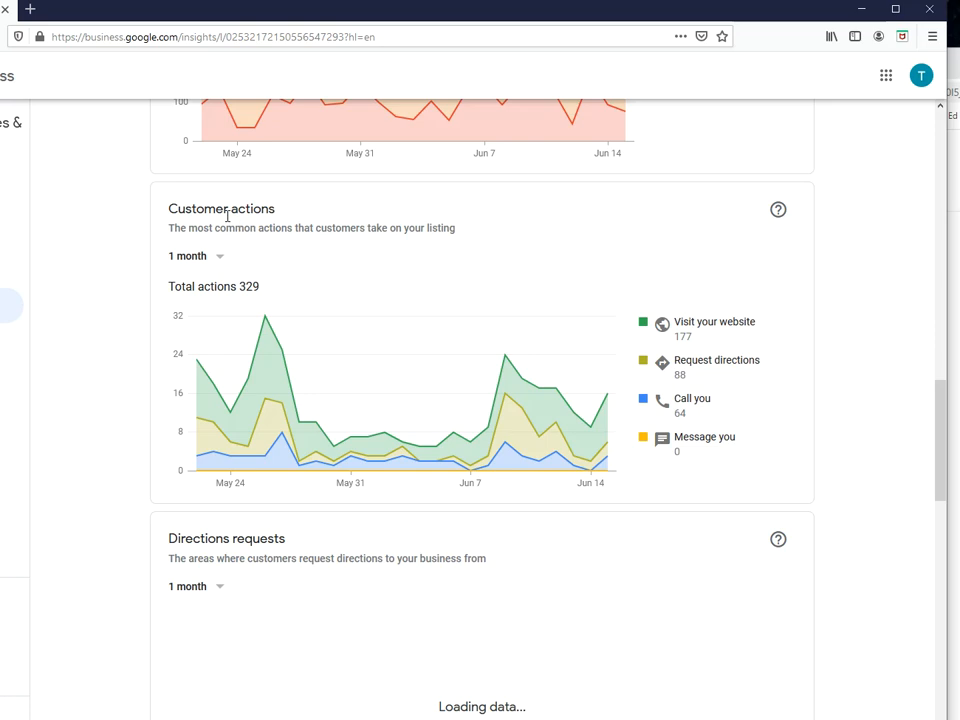
{"action": "mouse_move", "coordinate": [280, 244]}
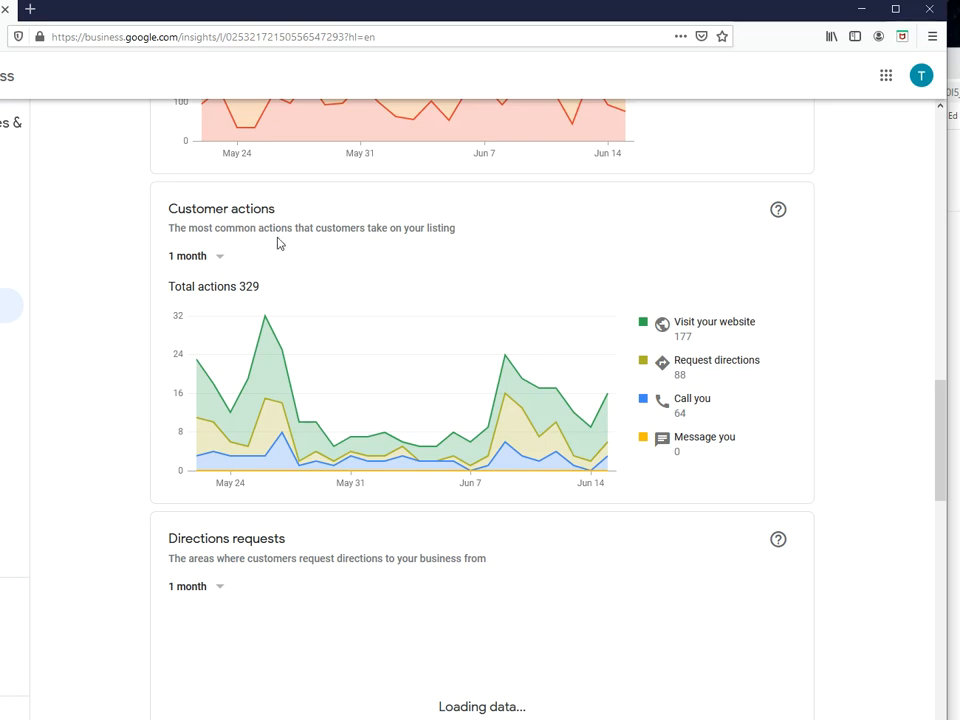
- Switch the Customer actions period from 1 month to 1 quarter, showing 1.11K actions
{"action": "left_click", "coordinate": [196, 256]}
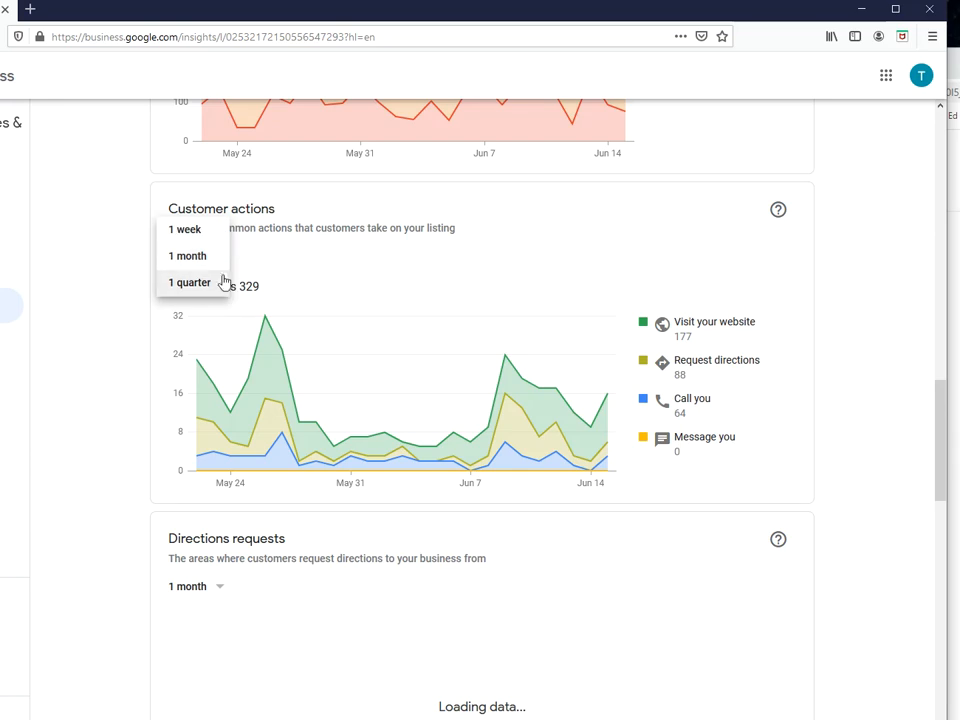
{"action": "left_click", "coordinate": [188, 282]}
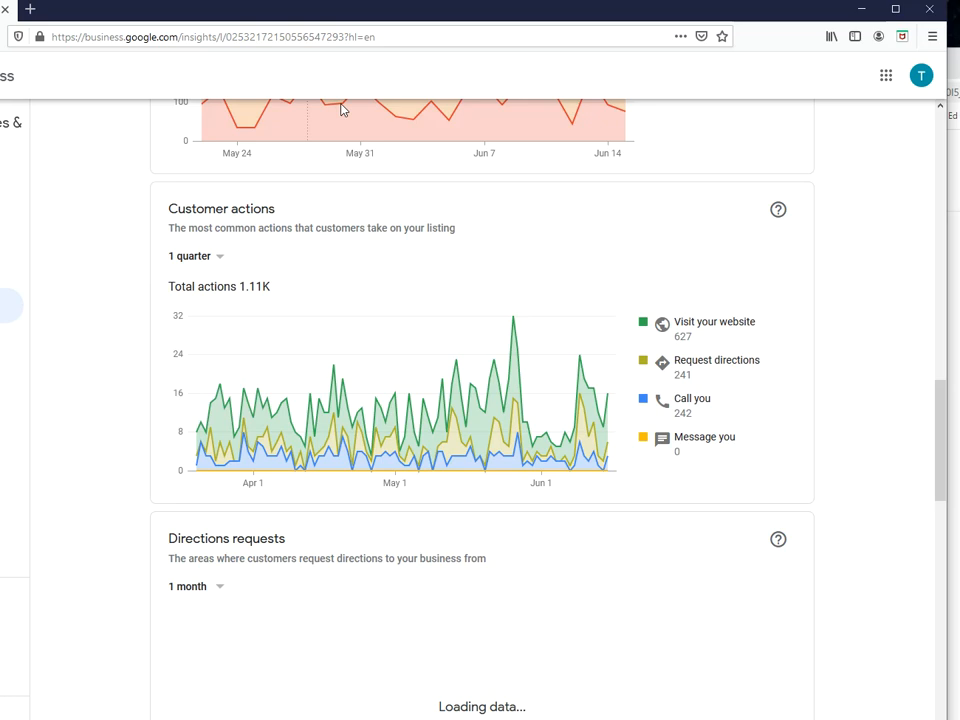
{"action": "mouse_move", "coordinate": [696, 410]}
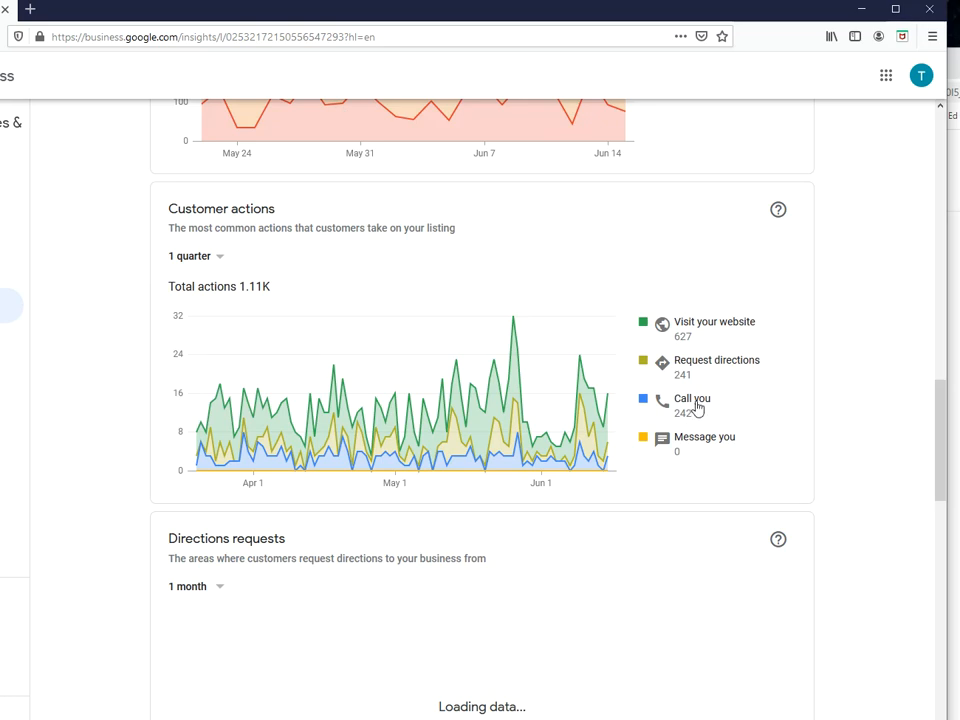
{"action": "mouse_move", "coordinate": [700, 420]}
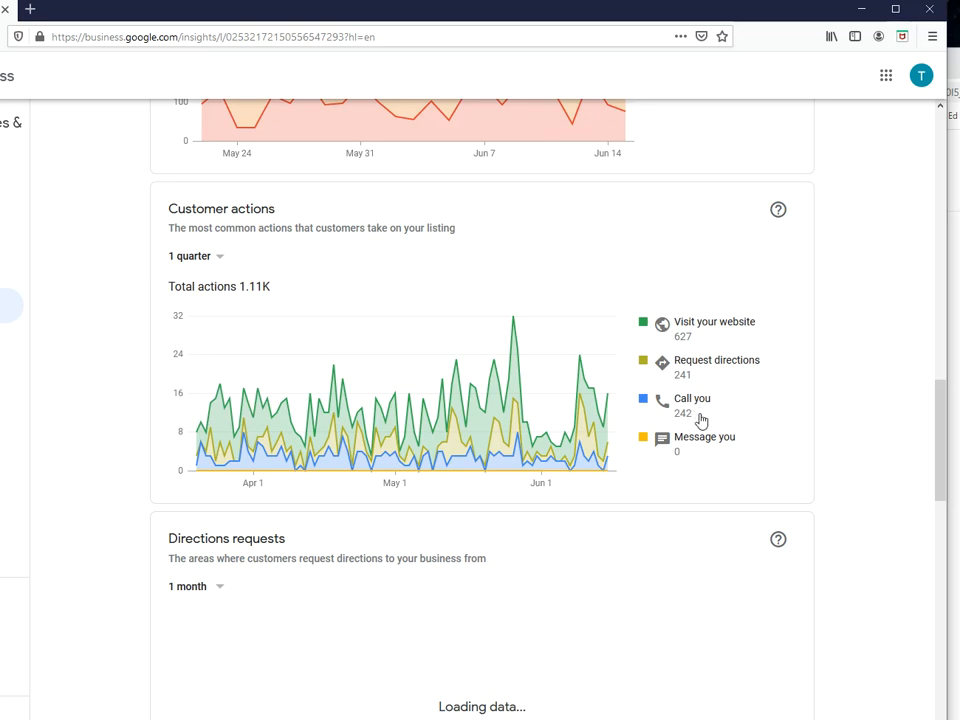
{"action": "mouse_move", "coordinate": [690, 442]}
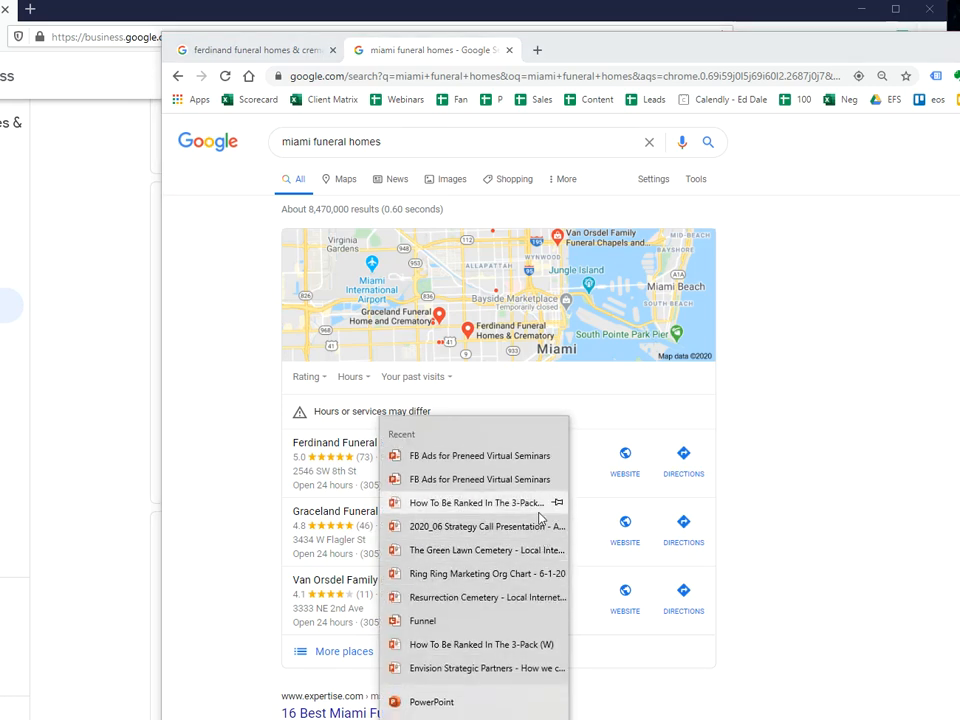
- Load the 'How To Be Ranked In The 3-Pack' deck at the 'What Is Local Search?' slide
{"action": "left_click", "coordinate": [432, 700]}
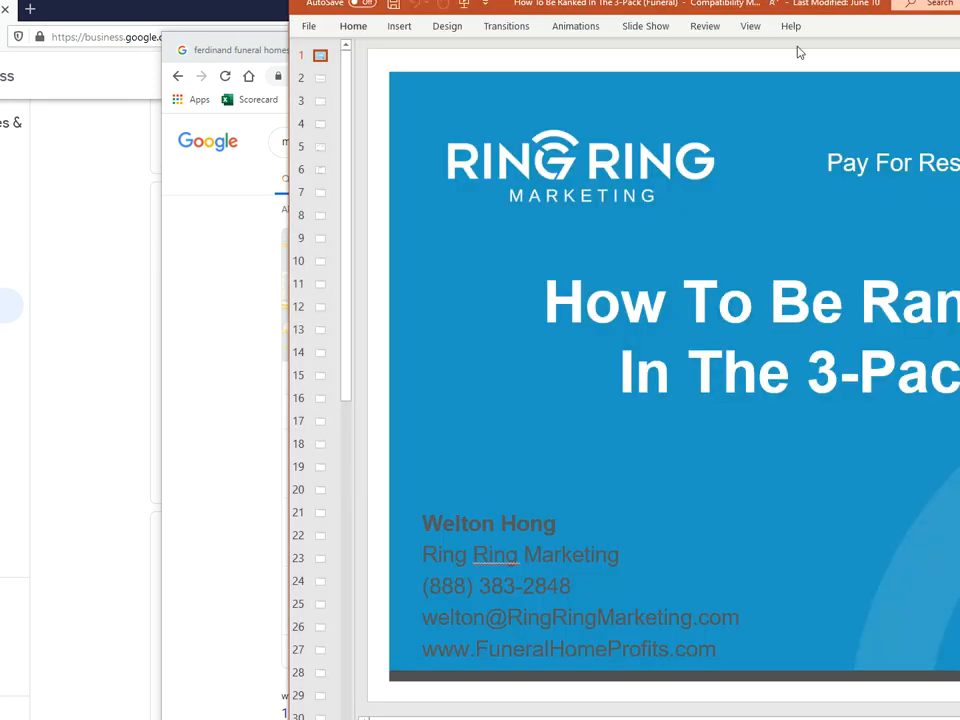
{"action": "left_click", "coordinate": [298, 100]}
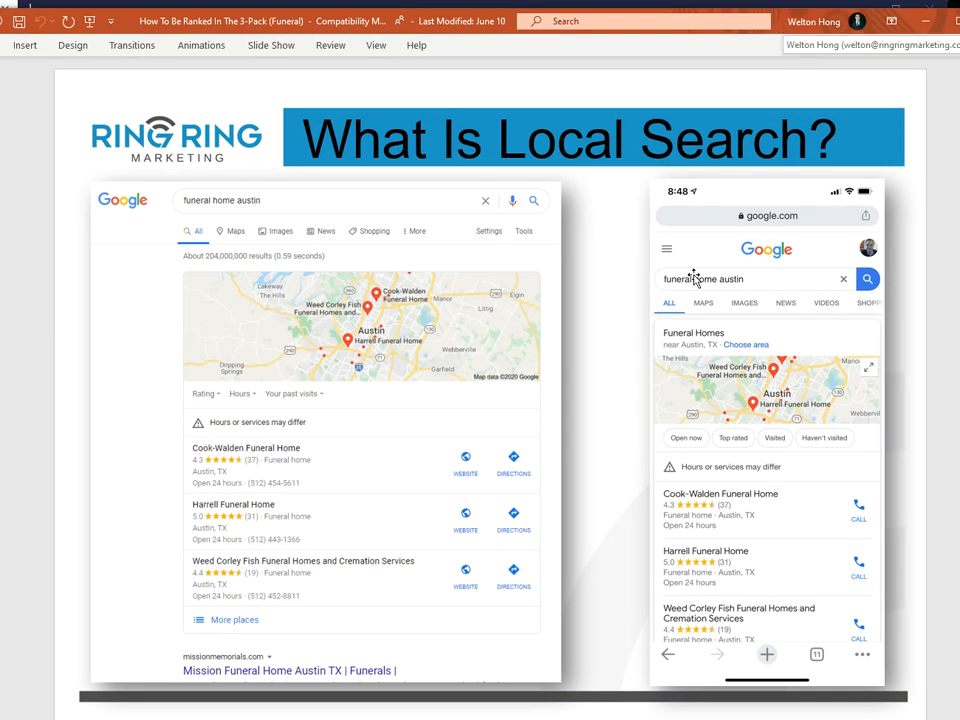
{"action": "mouse_move", "coordinate": [472, 462]}
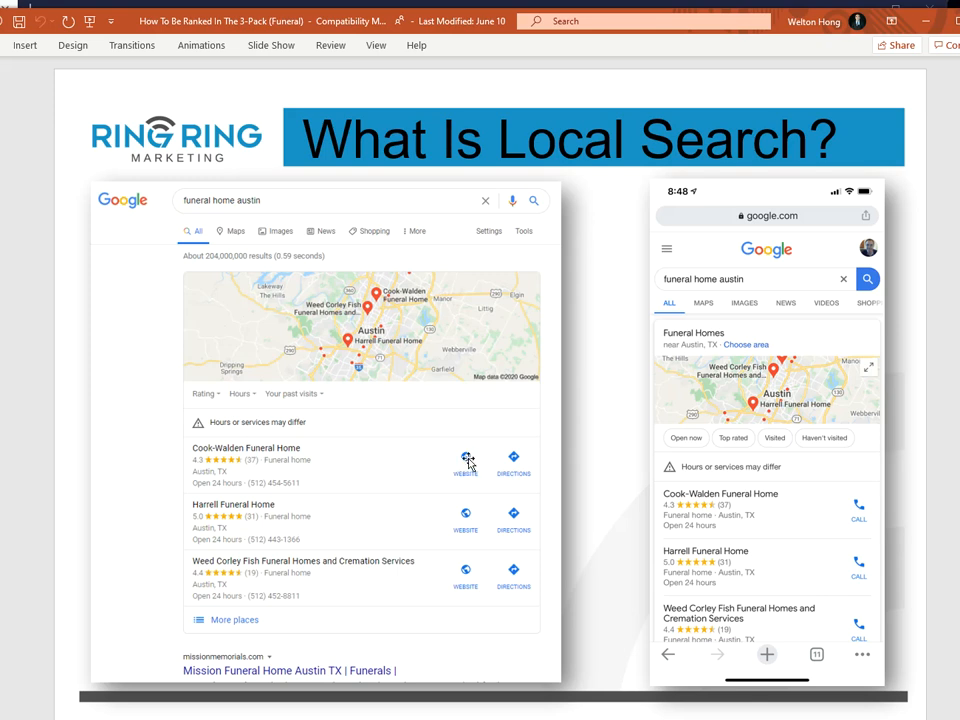
{"action": "mouse_move", "coordinate": [724, 456]}
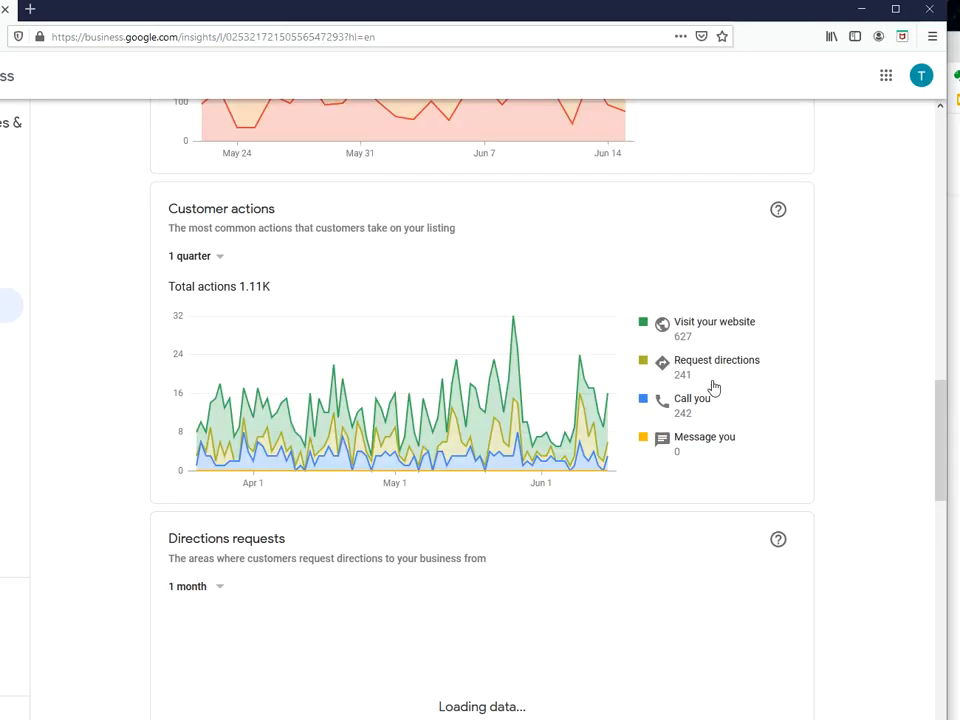
{"action": "mouse_move", "coordinate": [692, 412]}
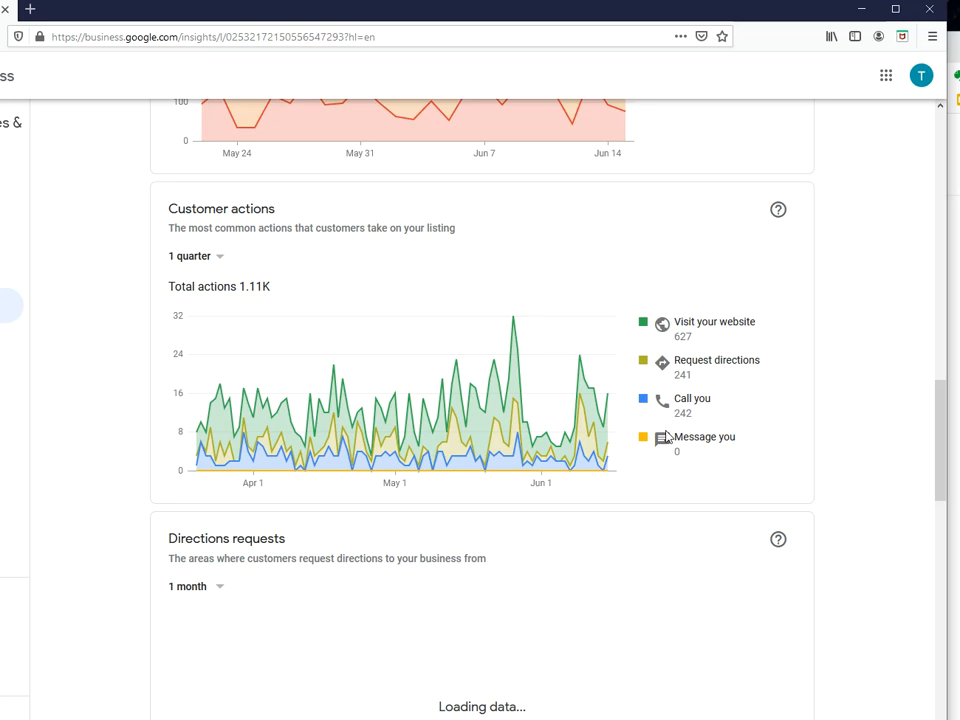
{"action": "mouse_move", "coordinate": [694, 412]}
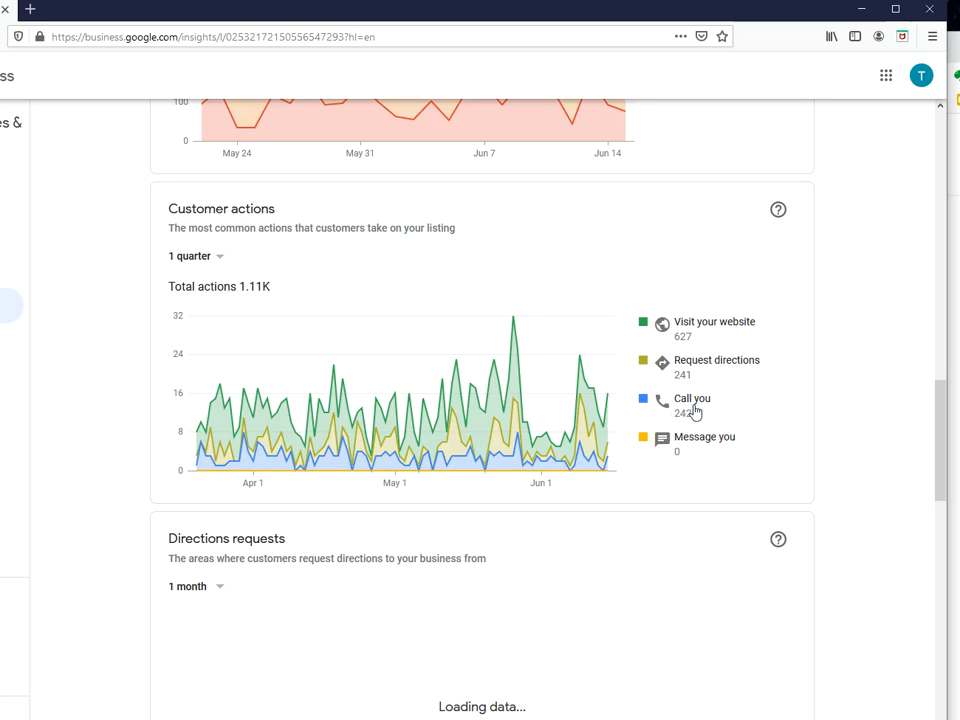
{"action": "mouse_move", "coordinate": [784, 362]}
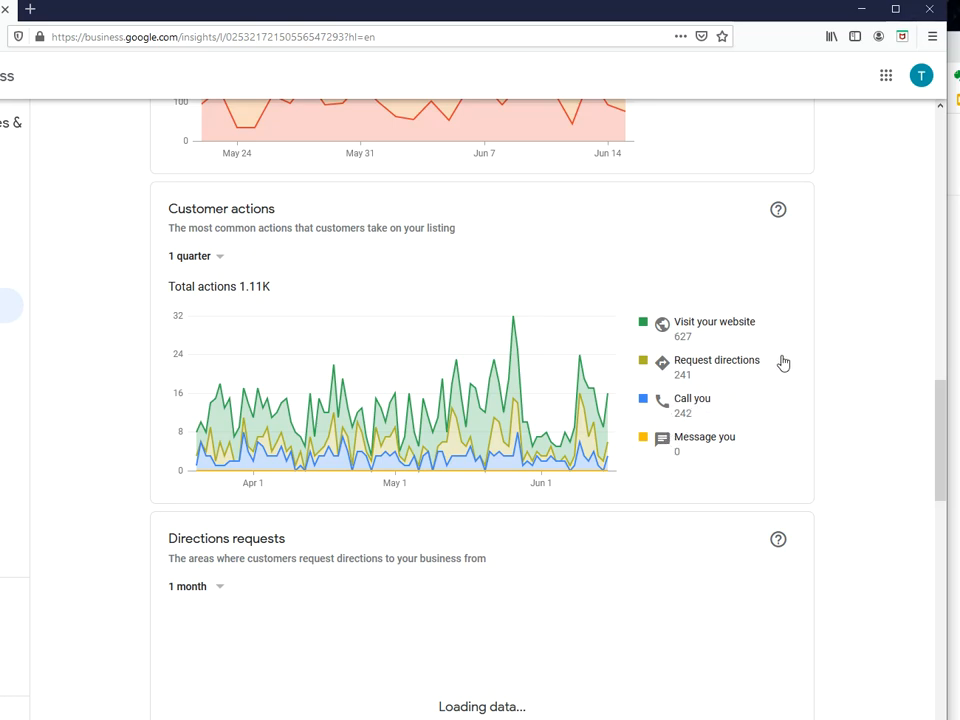
{"action": "mouse_move", "coordinate": [748, 370]}
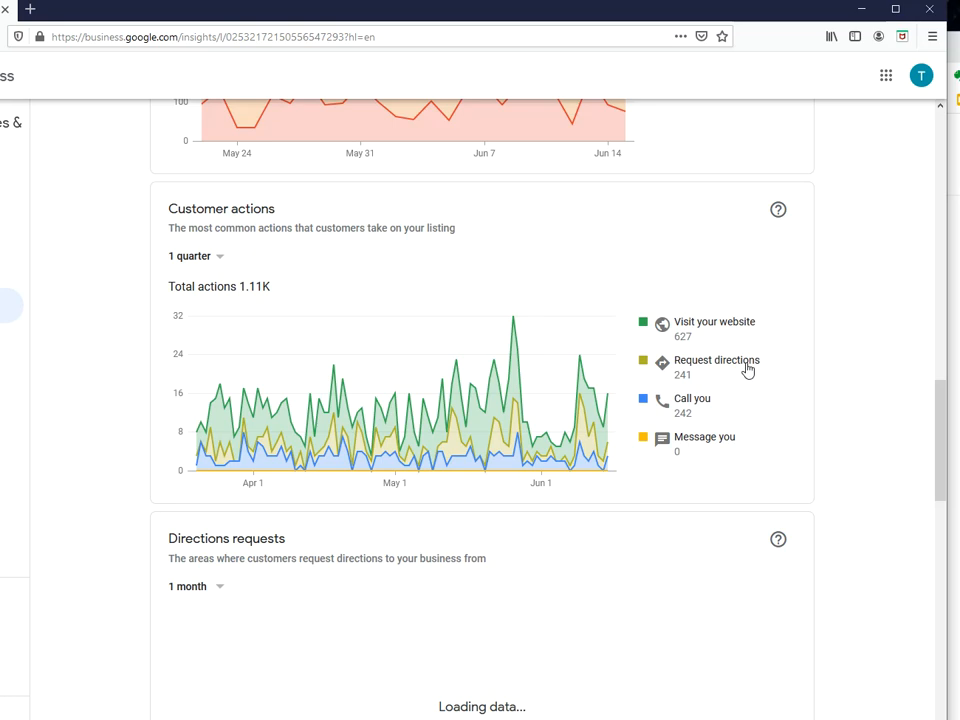
- Alt+Tab back to the PowerPoint 'What Is Local Search?' slide from the Insights page
{"action": "key", "text": "alt+tab"}
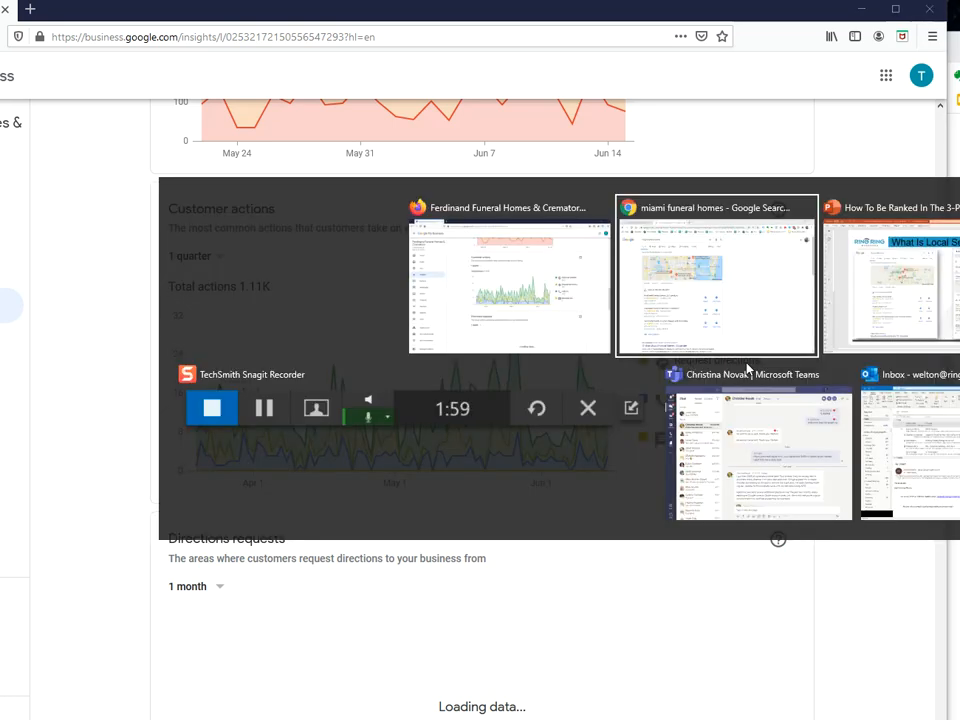
{"action": "left_click", "coordinate": [890, 270]}
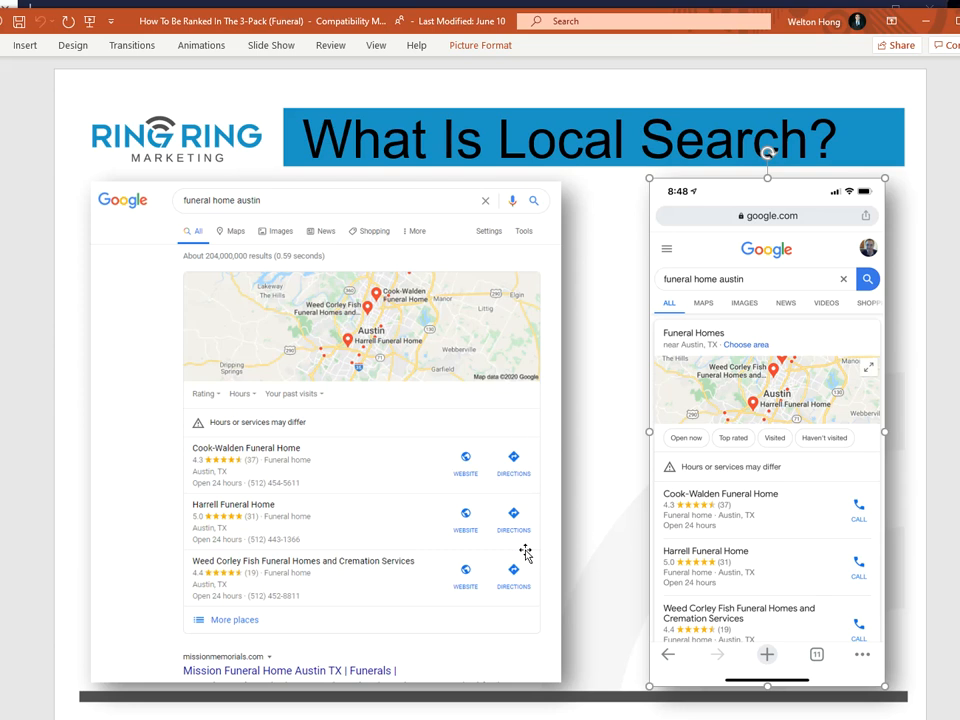
{"action": "mouse_move", "coordinate": [516, 588]}
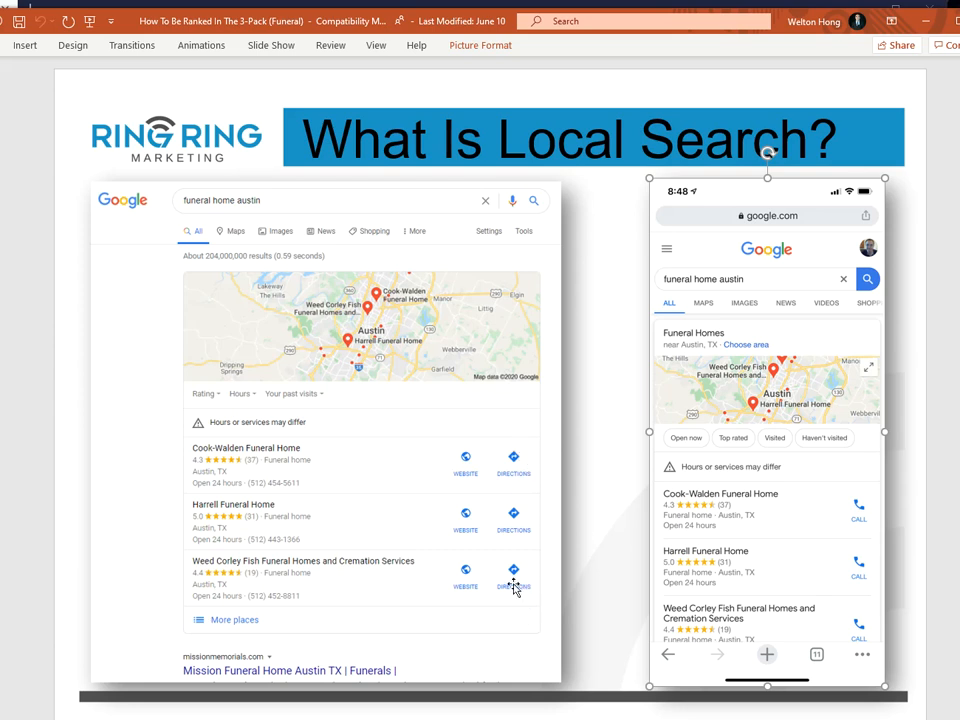
{"action": "mouse_move", "coordinate": [722, 498]}
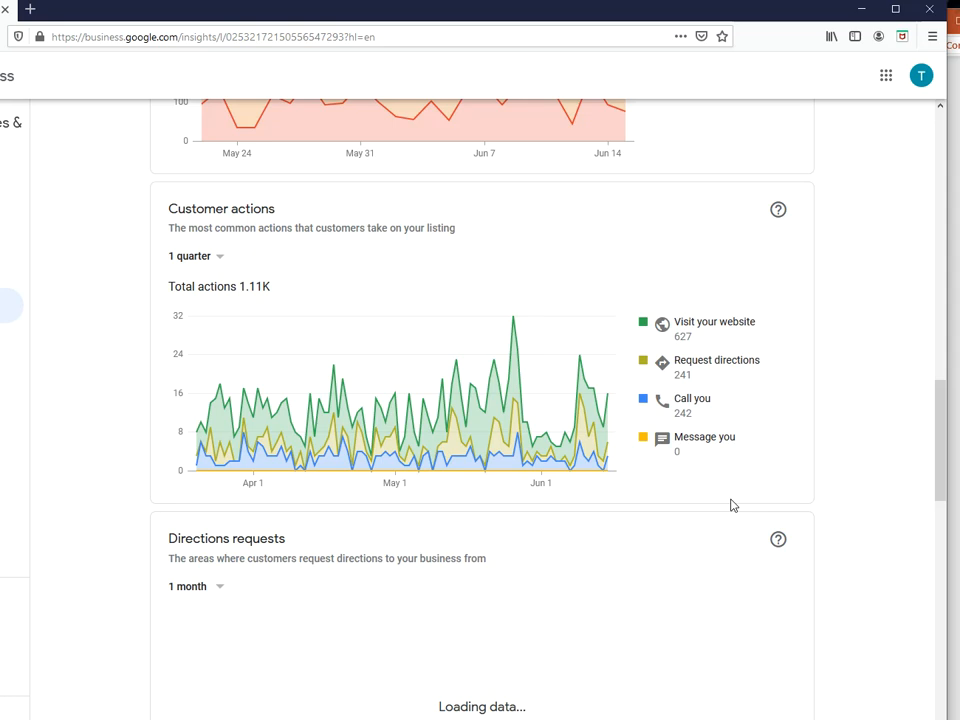
{"action": "mouse_move", "coordinate": [716, 332]}
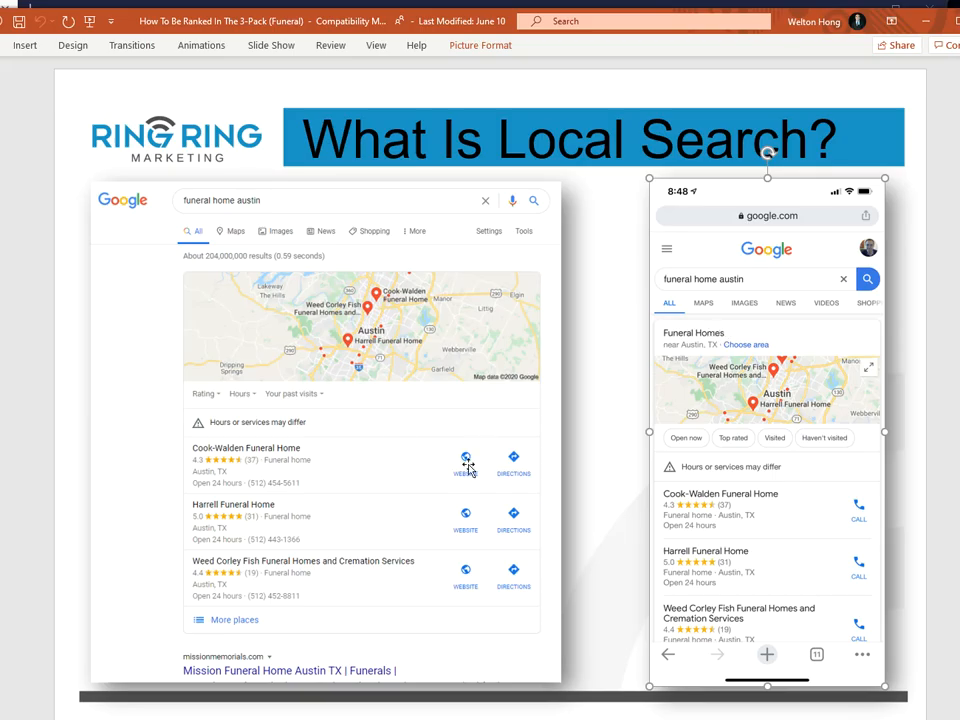
{"action": "mouse_move", "coordinate": [460, 596]}
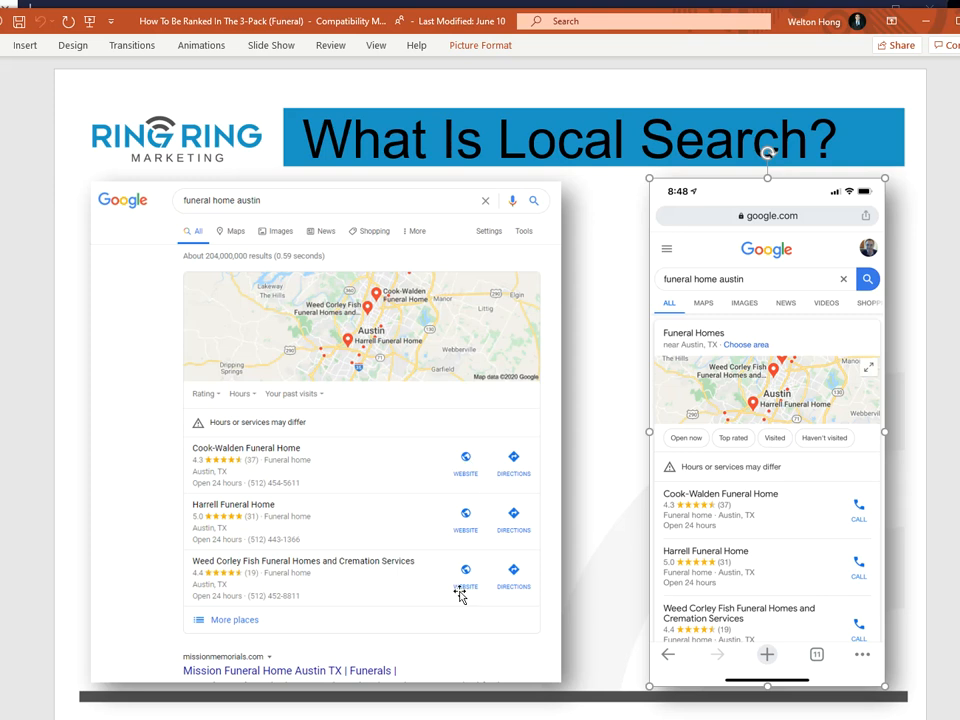
{"action": "mouse_move", "coordinate": [716, 480]}
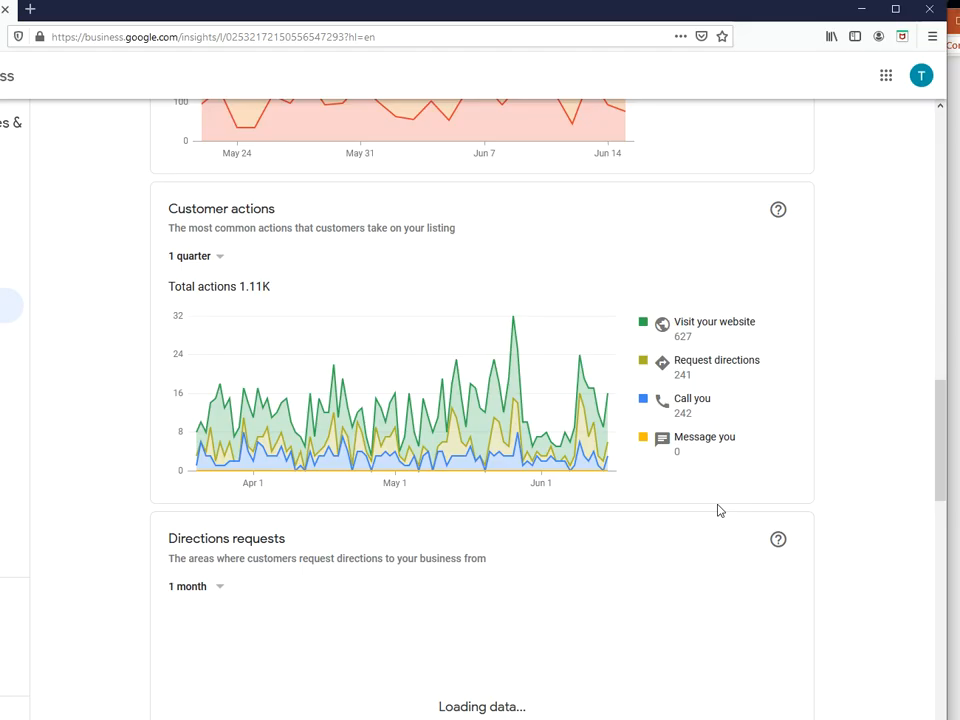
{"action": "mouse_move", "coordinate": [724, 442]}
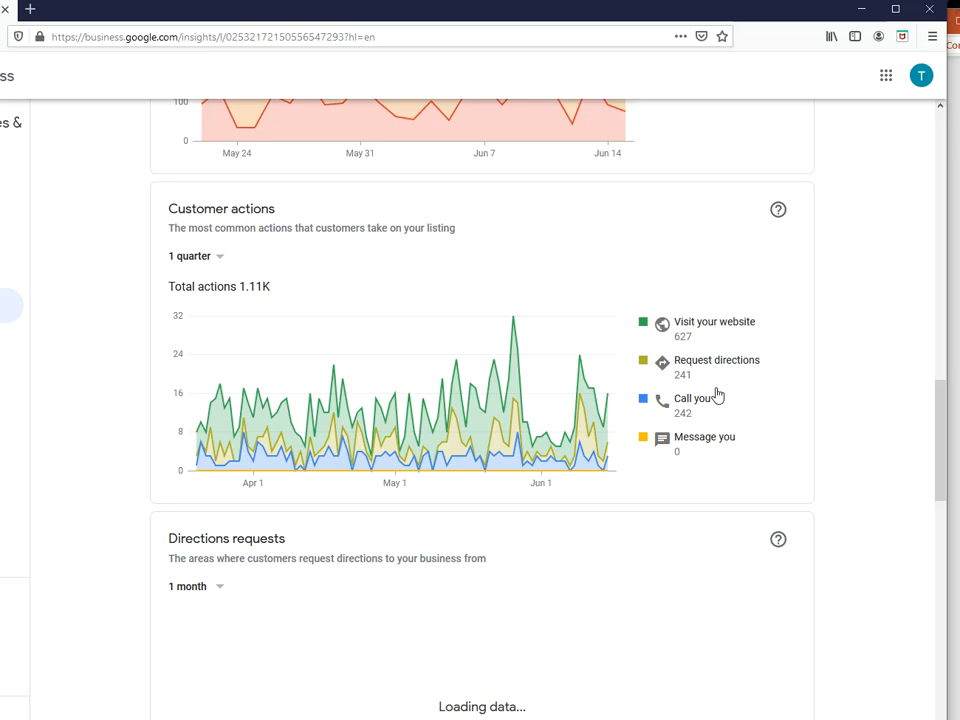
{"action": "mouse_move", "coordinate": [800, 296]}
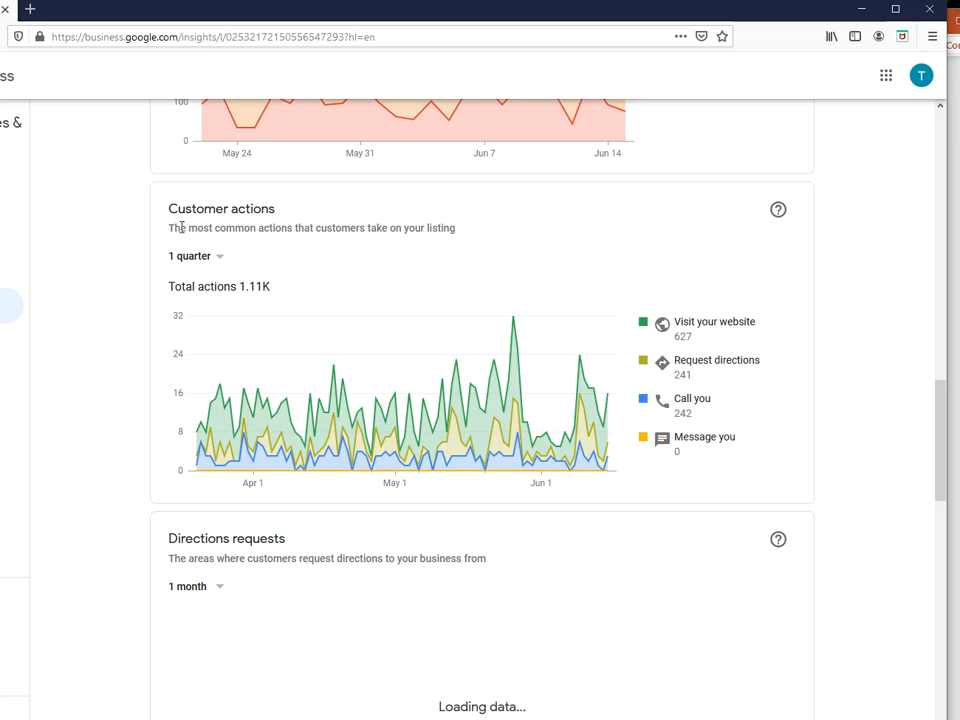
{"action": "mouse_move", "coordinate": [692, 404]}
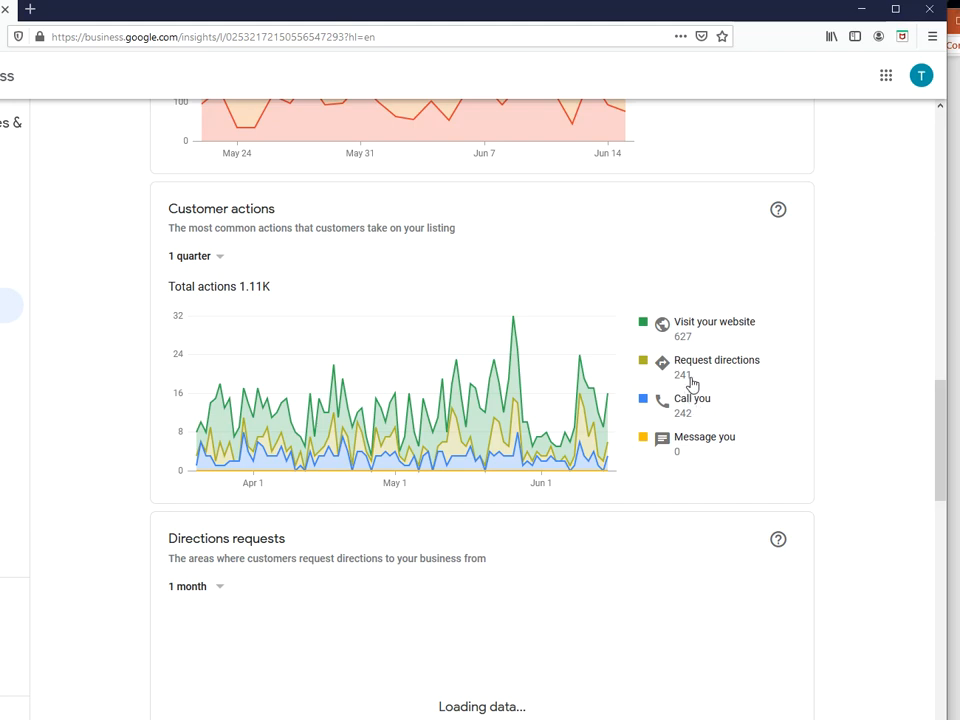
{"action": "mouse_move", "coordinate": [684, 332]}
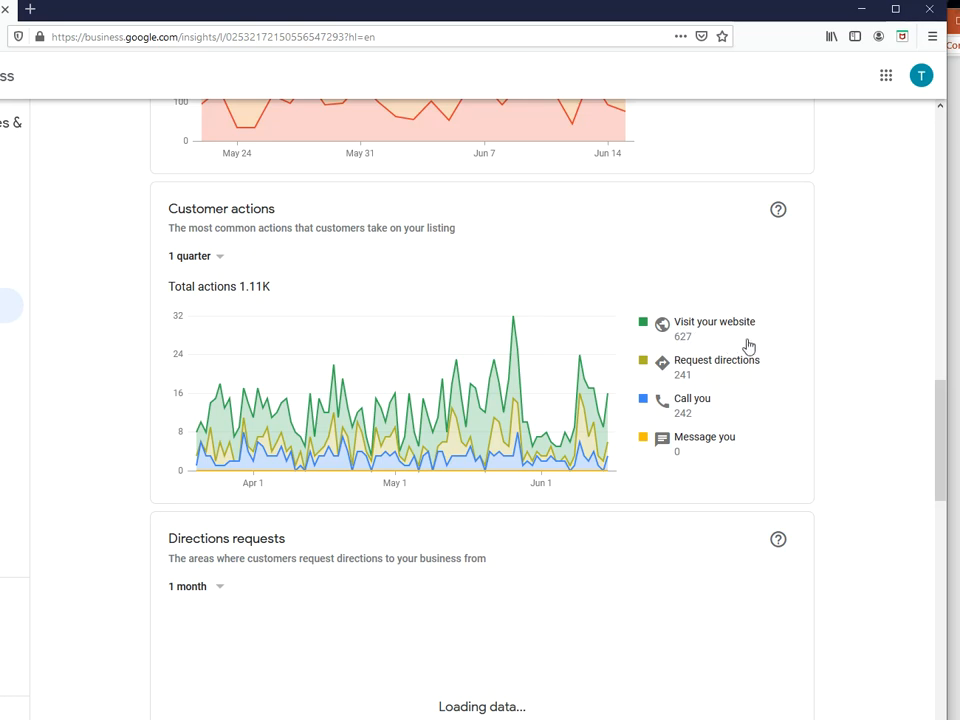
{"action": "mouse_move", "coordinate": [780, 348]}
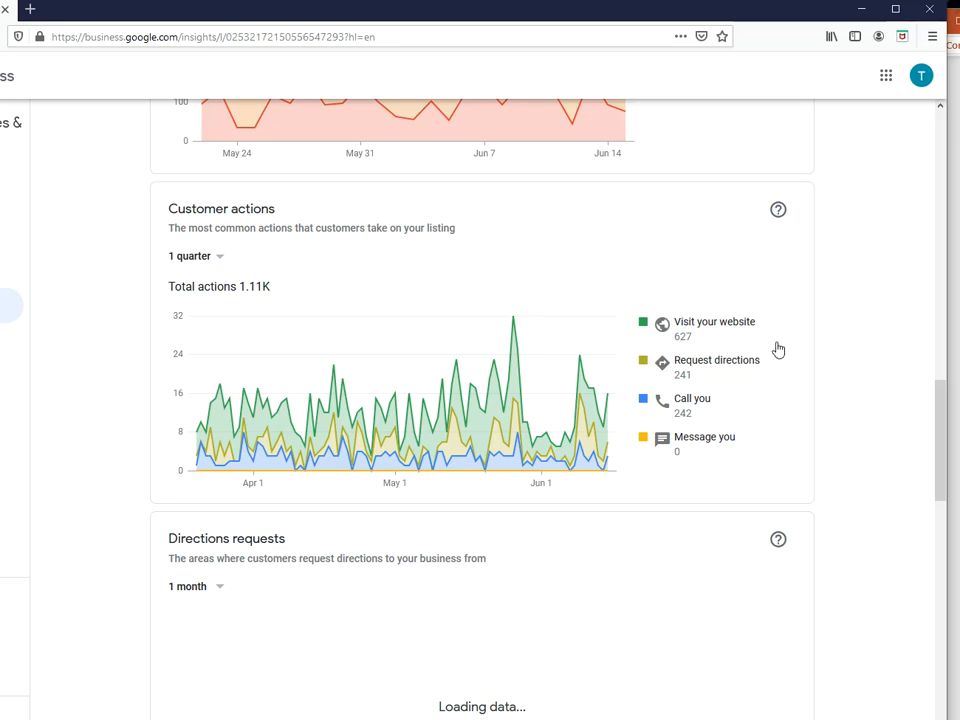
- Scroll back up to the 'How customers search for your business' donut showing 5,589 searches
{"action": "scroll", "scroll_direction": "up", "scroll_amount": 3}
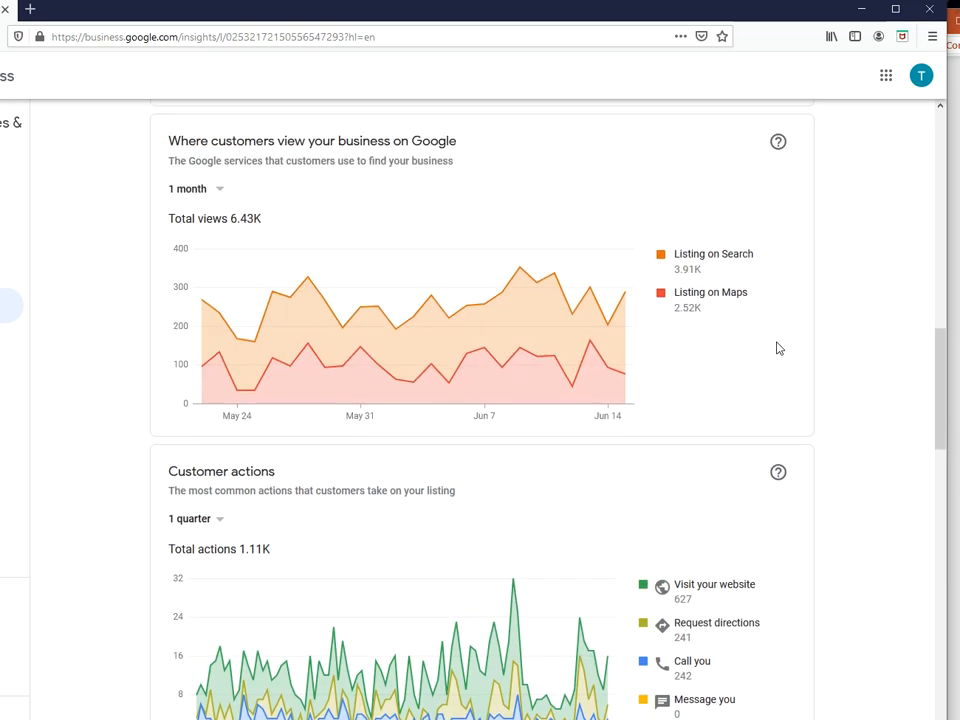
{"action": "scroll", "scroll_direction": "down", "scroll_amount": 3}
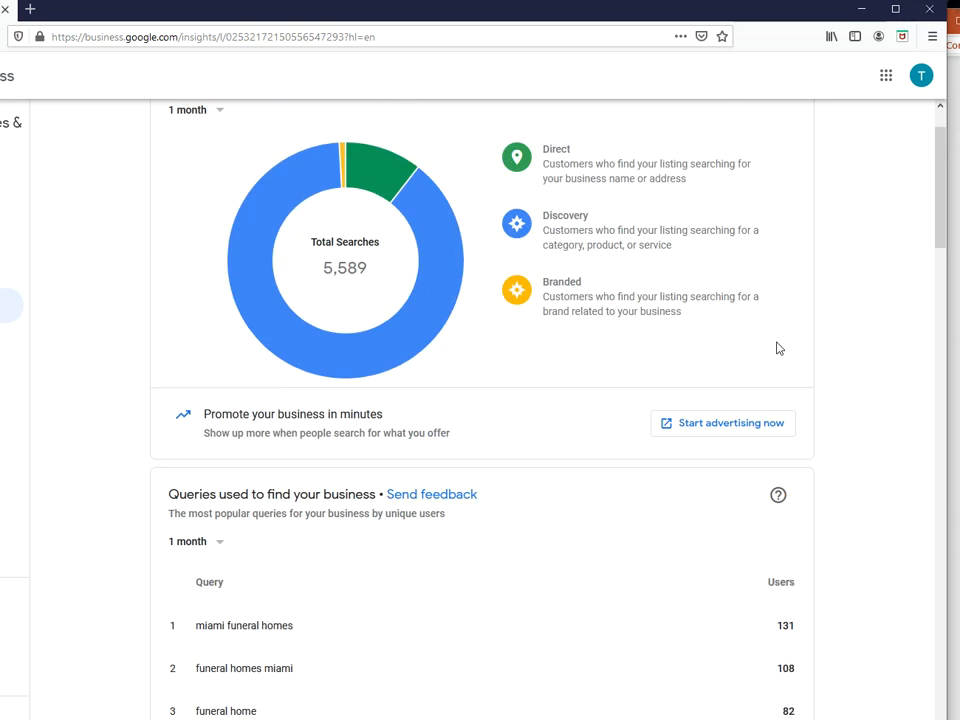
{"action": "scroll", "scroll_direction": "up", "scroll_amount": 3}
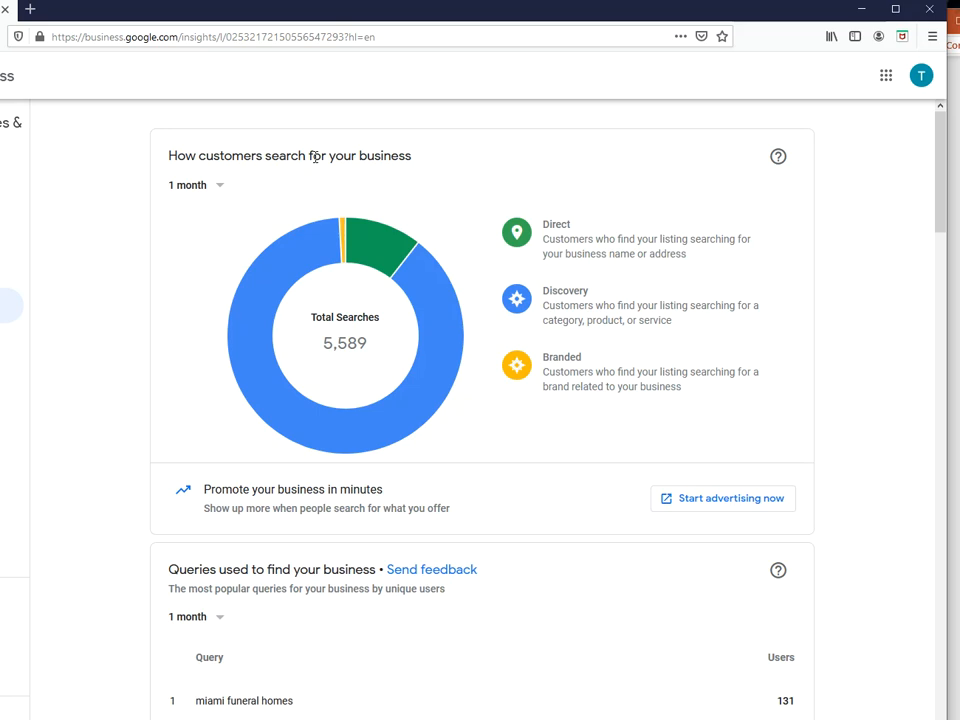
{"action": "mouse_move", "coordinate": [570, 224]}
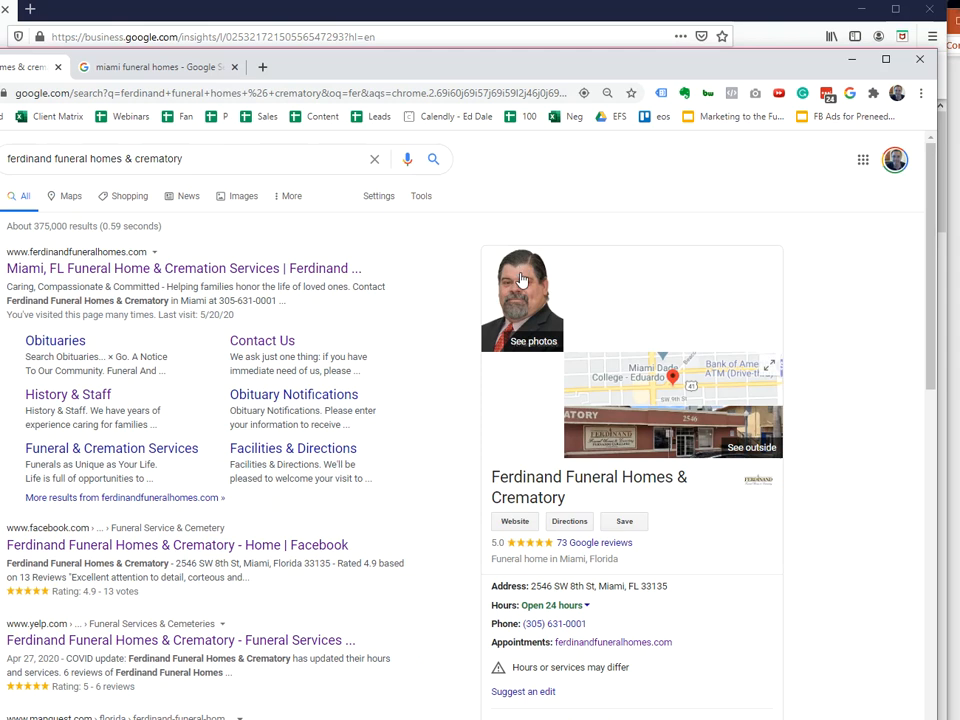
{"action": "mouse_move", "coordinate": [416, 336]}
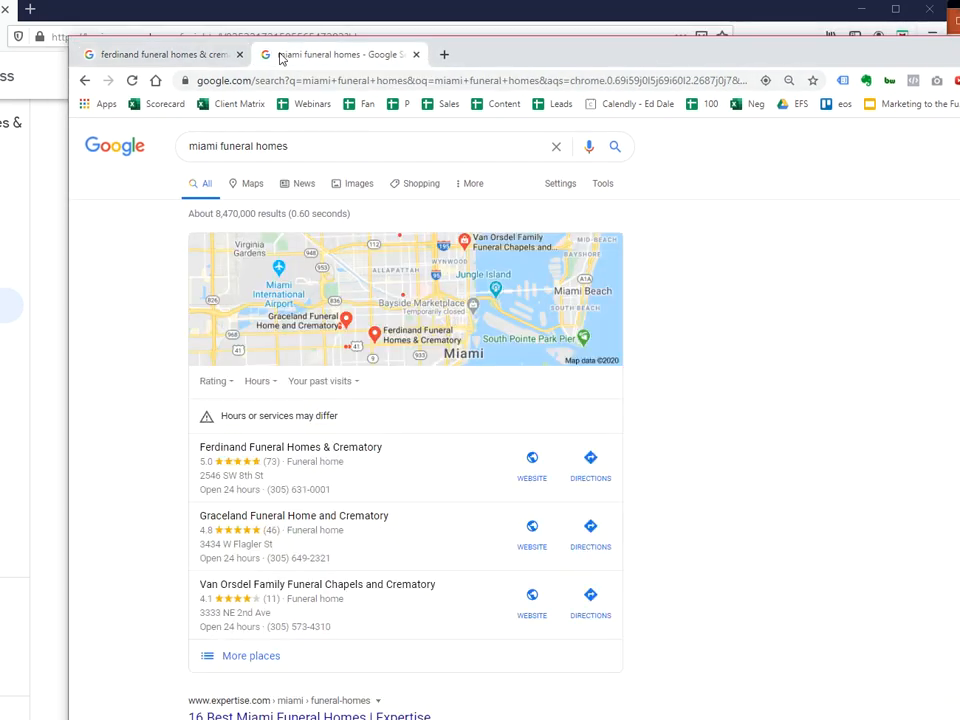
{"action": "mouse_move", "coordinate": [310, 454]}
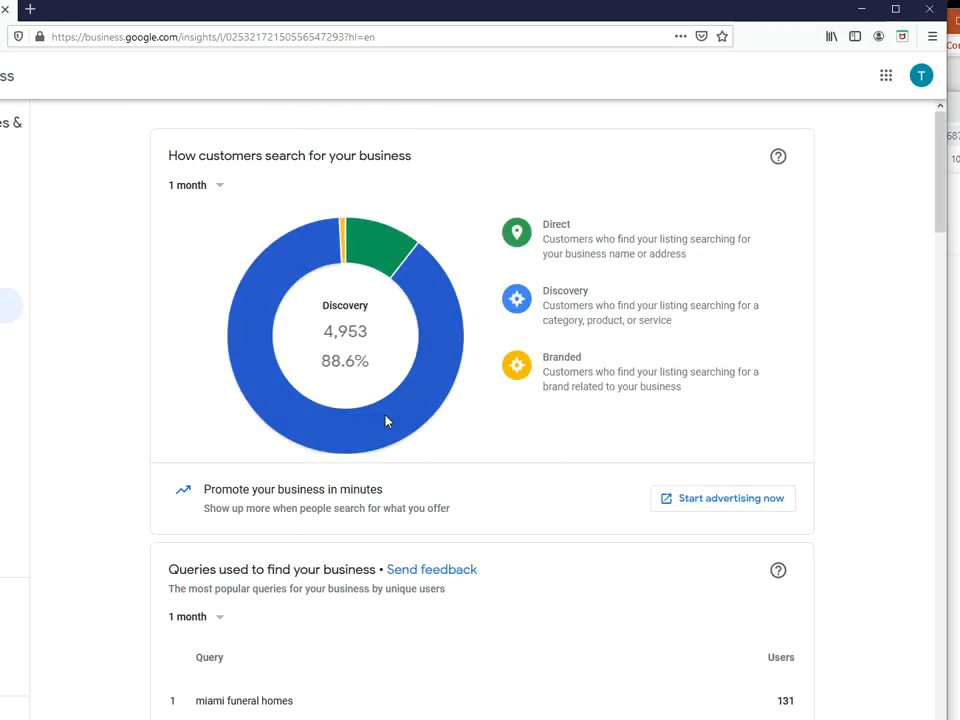
{"action": "mouse_move", "coordinate": [464, 356]}
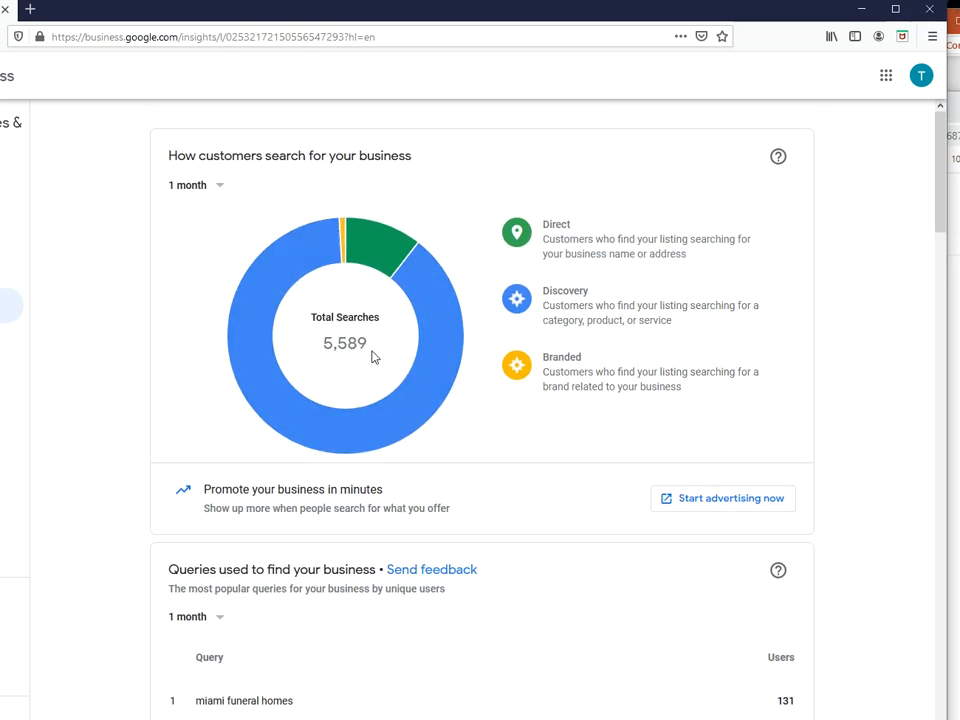
{"action": "mouse_move", "coordinate": [430, 320]}
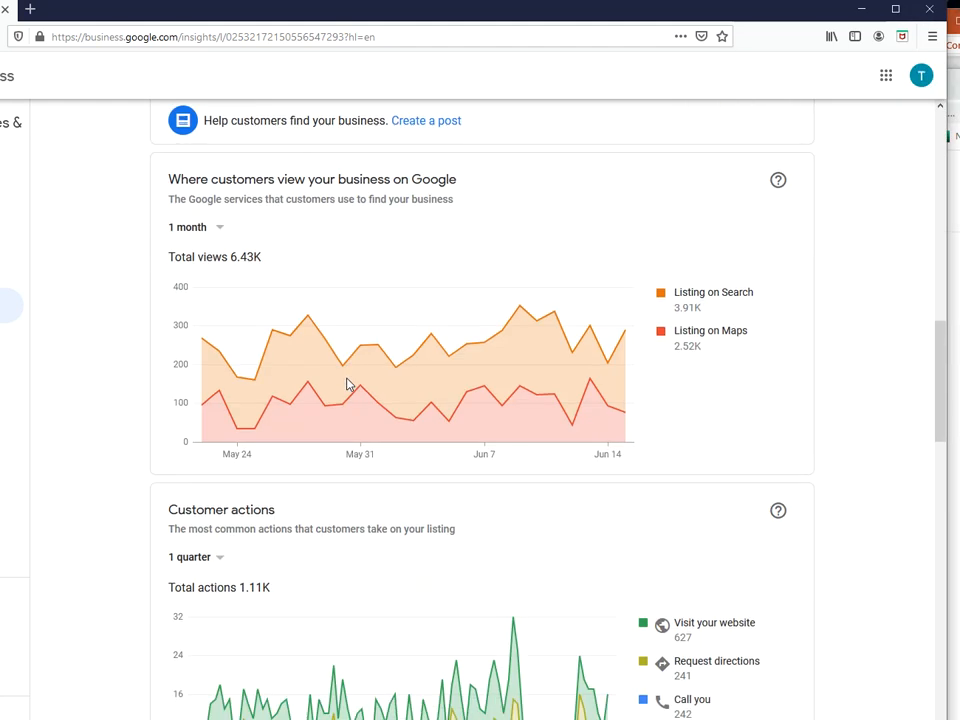
- Scroll to the top queries table led by 'miami funeral homes' with 131 users
{"action": "scroll", "scroll_direction": "down", "scroll_amount": 3}
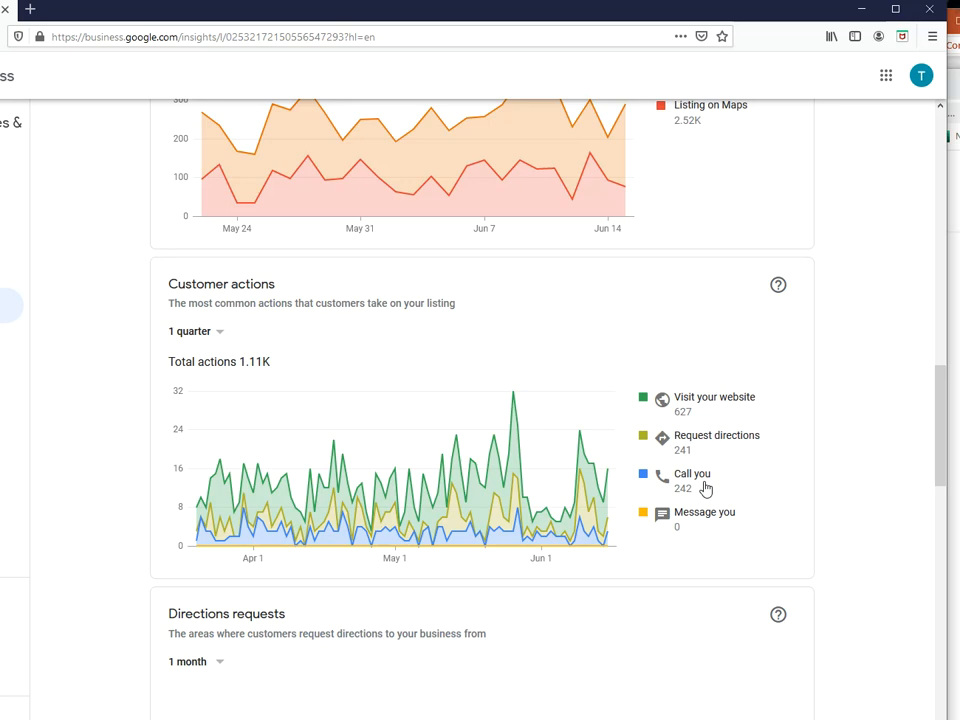
{"action": "scroll", "scroll_direction": "down", "scroll_amount": 3}
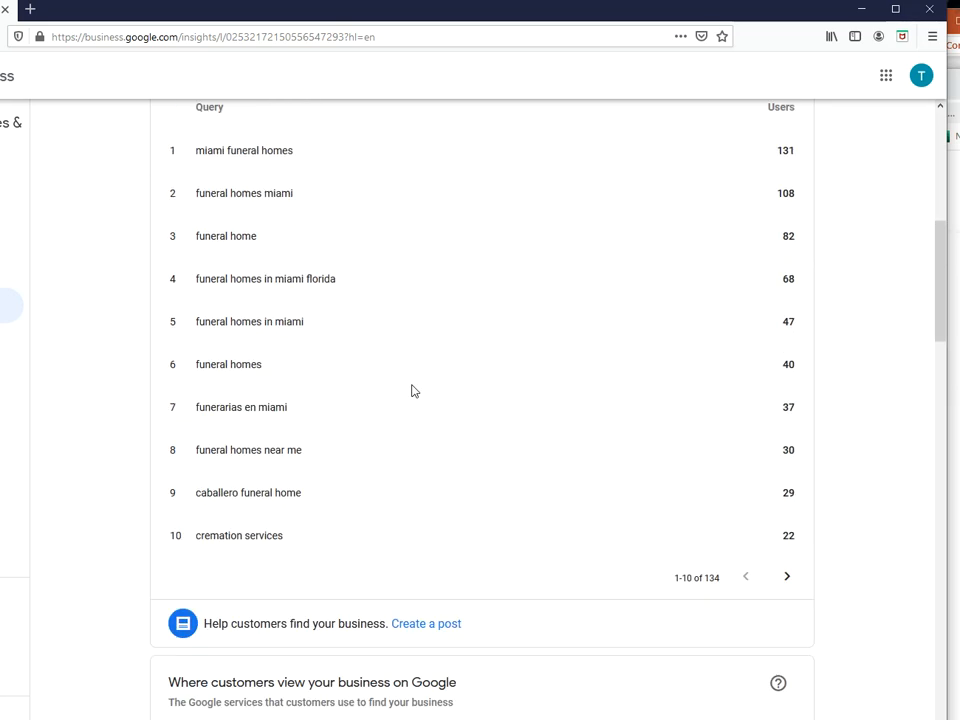
{"action": "scroll", "scroll_direction": "up", "scroll_amount": 3}
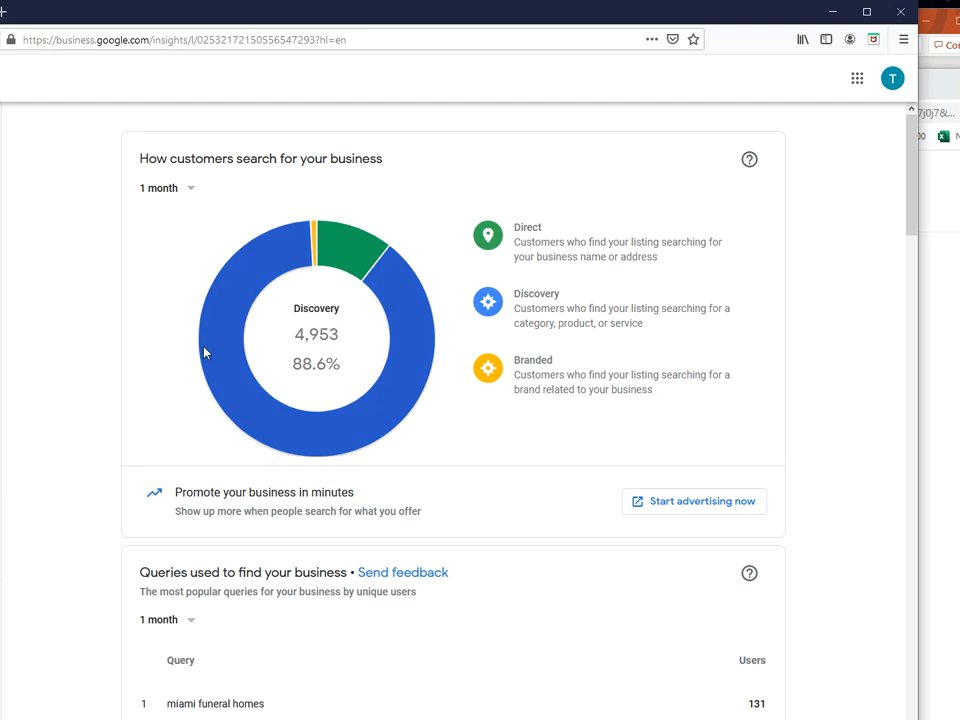
{"action": "scroll", "scroll_direction": "up", "scroll_amount": 3}
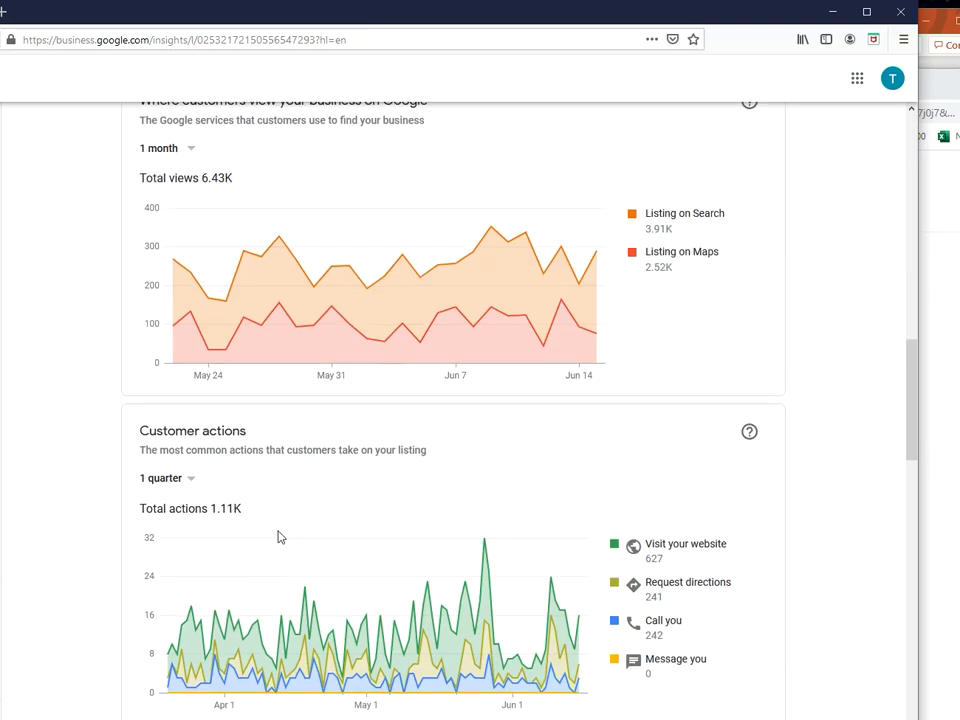
{"action": "scroll", "scroll_direction": "down", "scroll_amount": 3}
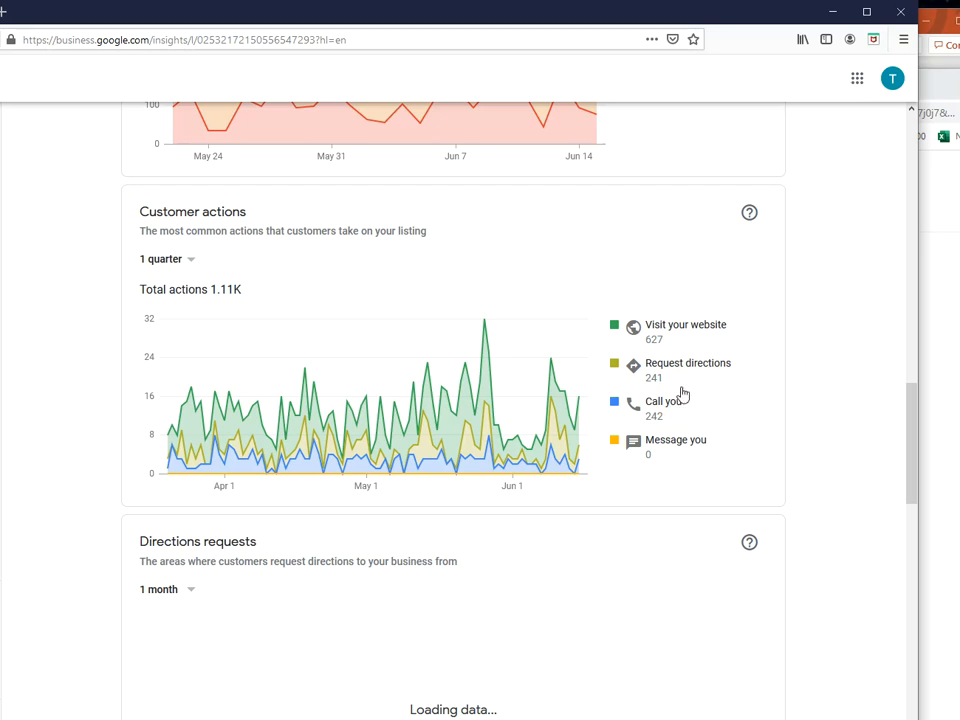
{"action": "mouse_move", "coordinate": [692, 344]}
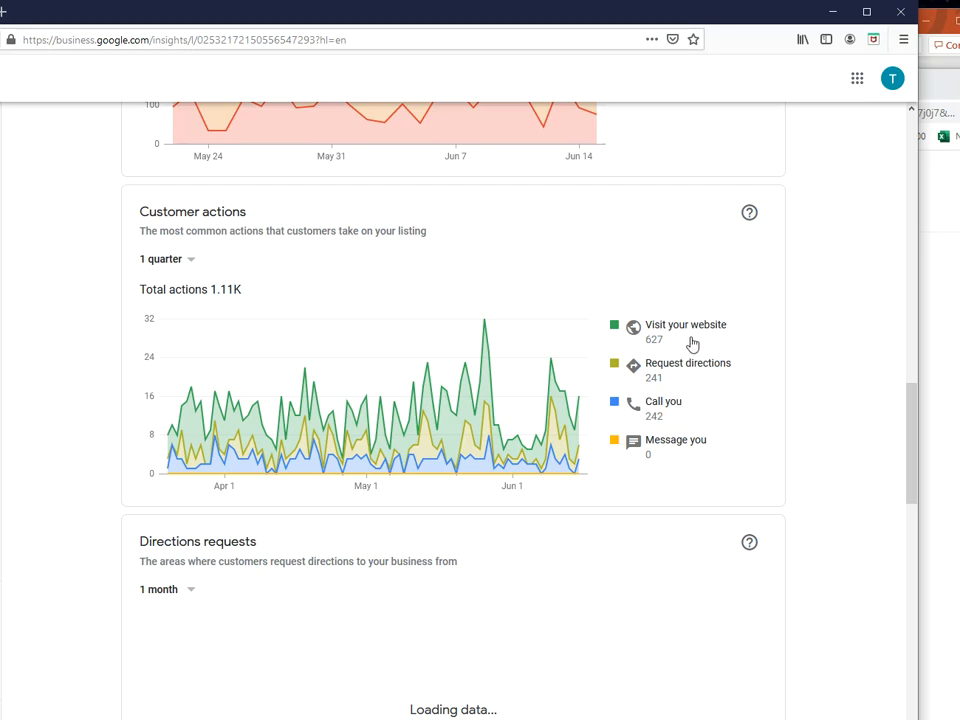
{"action": "mouse_move", "coordinate": [770, 374]}
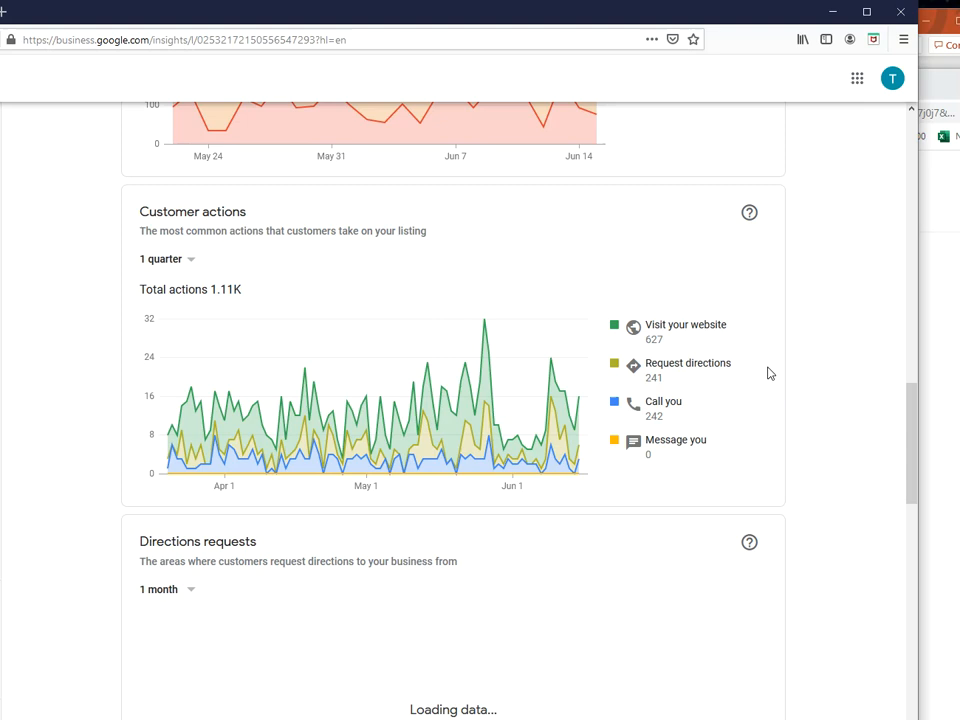
{"action": "mouse_move", "coordinate": [716, 324]}
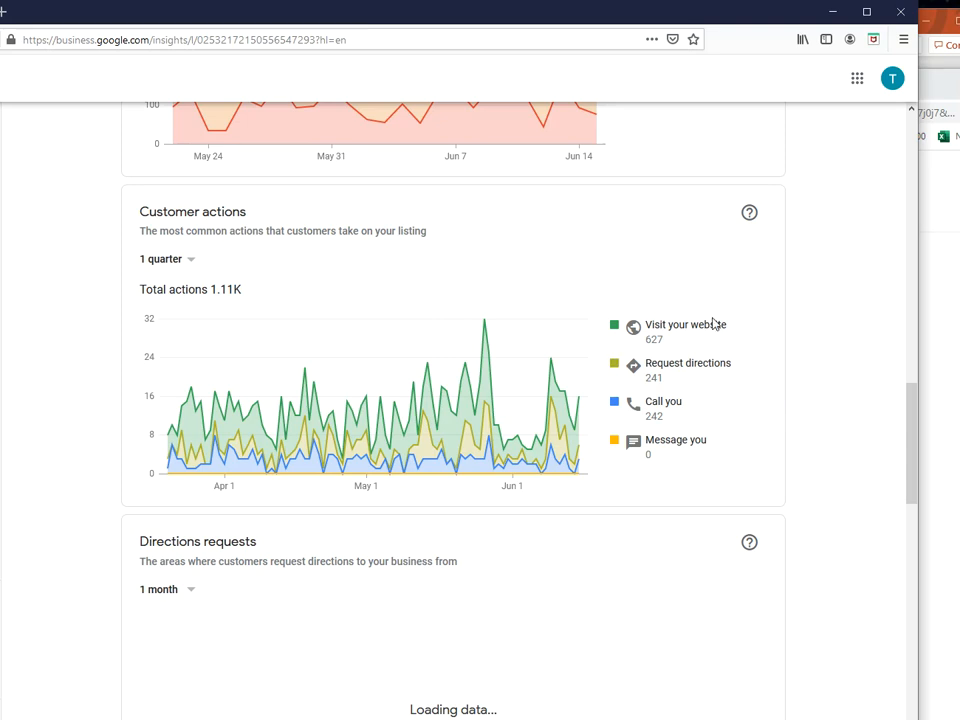
{"action": "scroll", "scroll_direction": "down", "scroll_amount": 3}
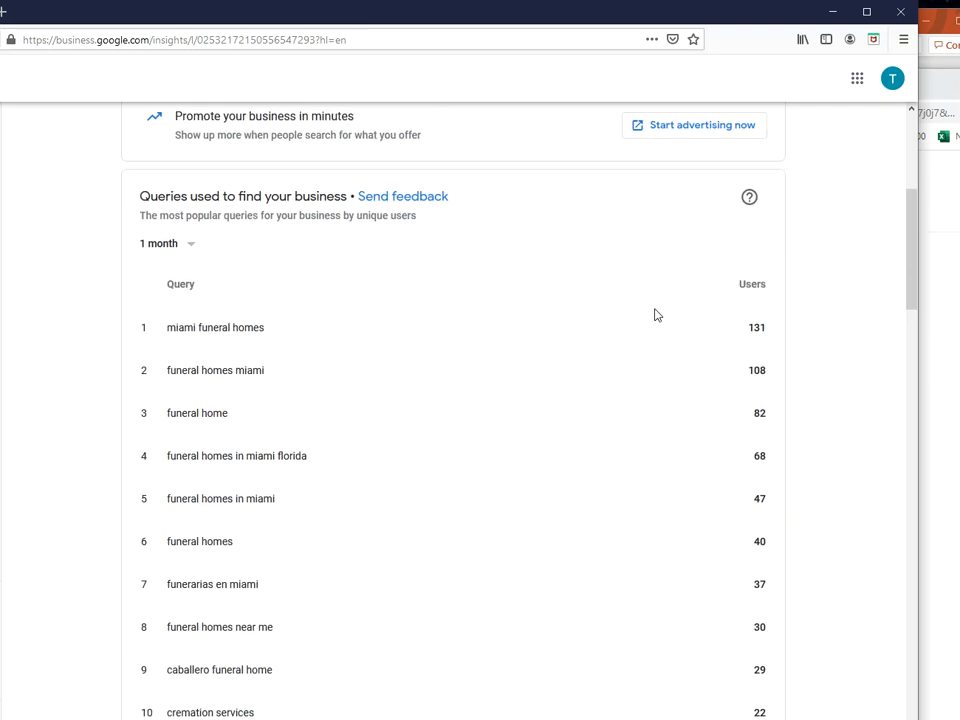
{"action": "scroll", "scroll_direction": "up", "scroll_amount": 3}
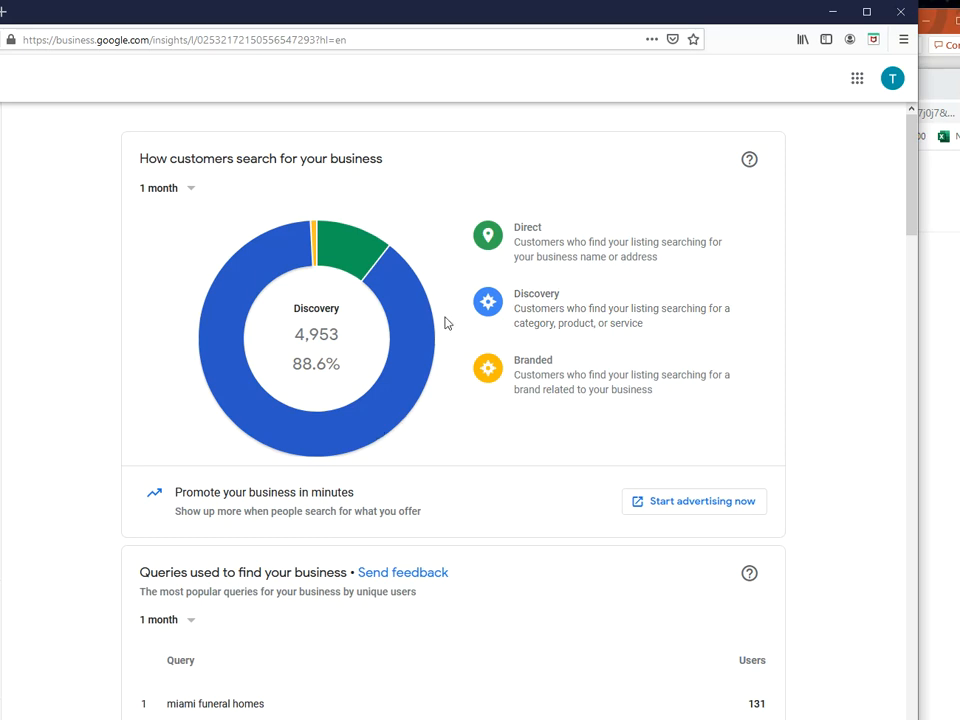
{"action": "mouse_move", "coordinate": [664, 334]}
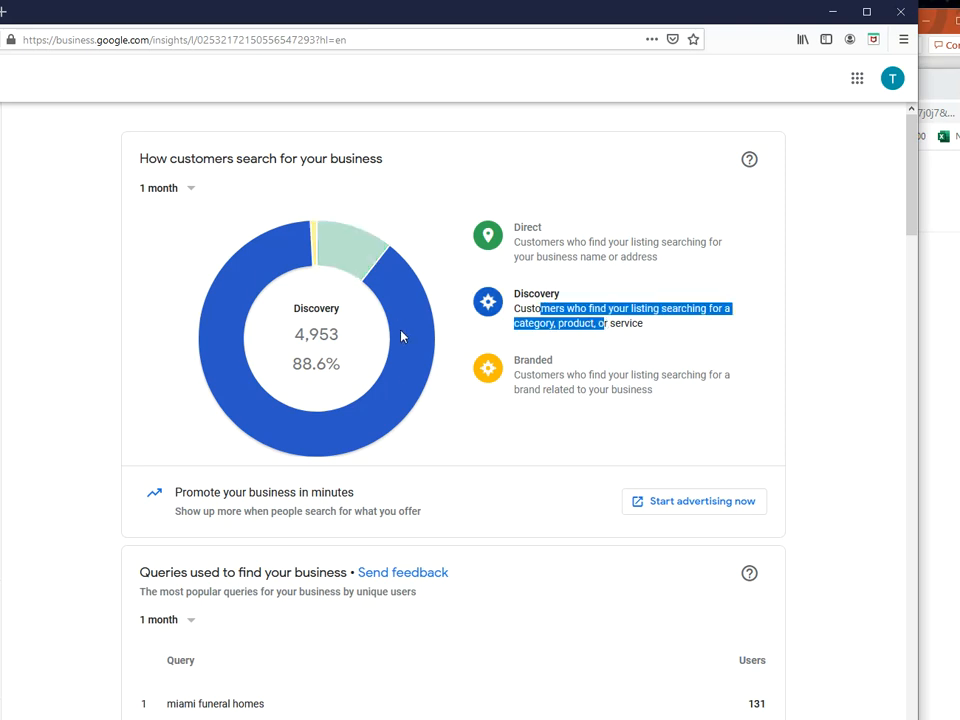
- Set the queries table period to 1 quarter, led by 'funeral homes miami' with 393 users
{"action": "scroll", "scroll_direction": "down", "scroll_amount": 3}
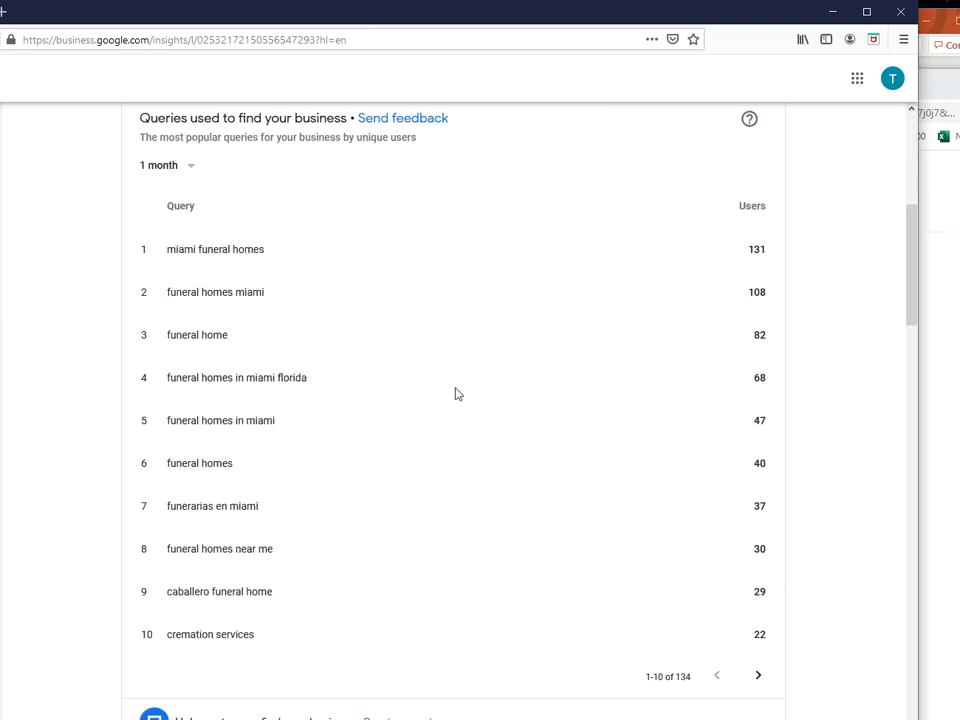
{"action": "scroll", "scroll_direction": "up", "scroll_amount": 3}
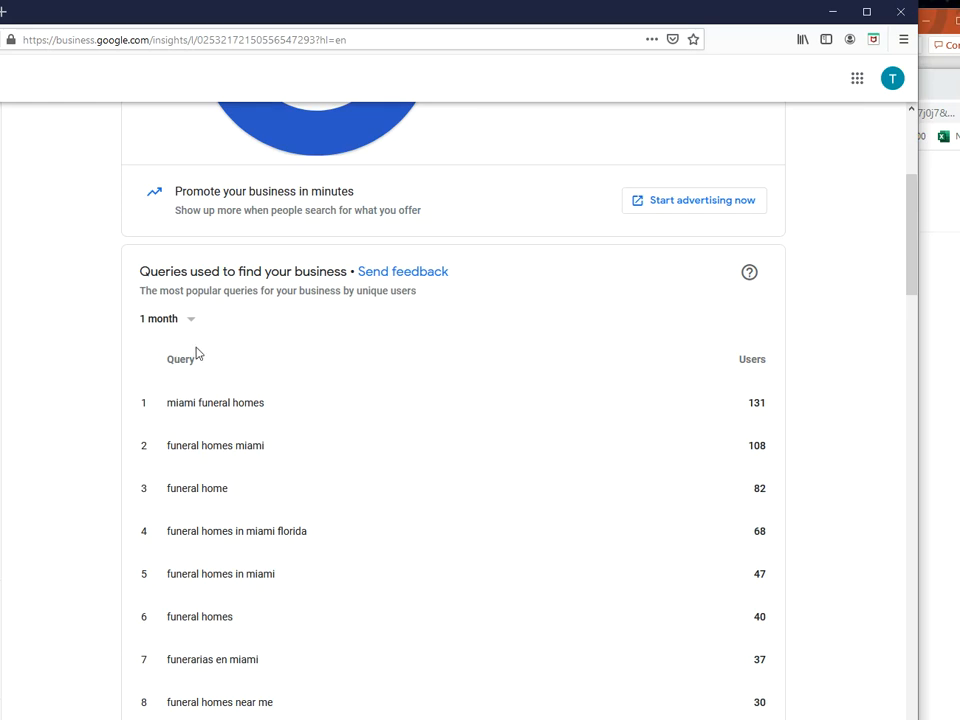
{"action": "left_click", "coordinate": [164, 318]}
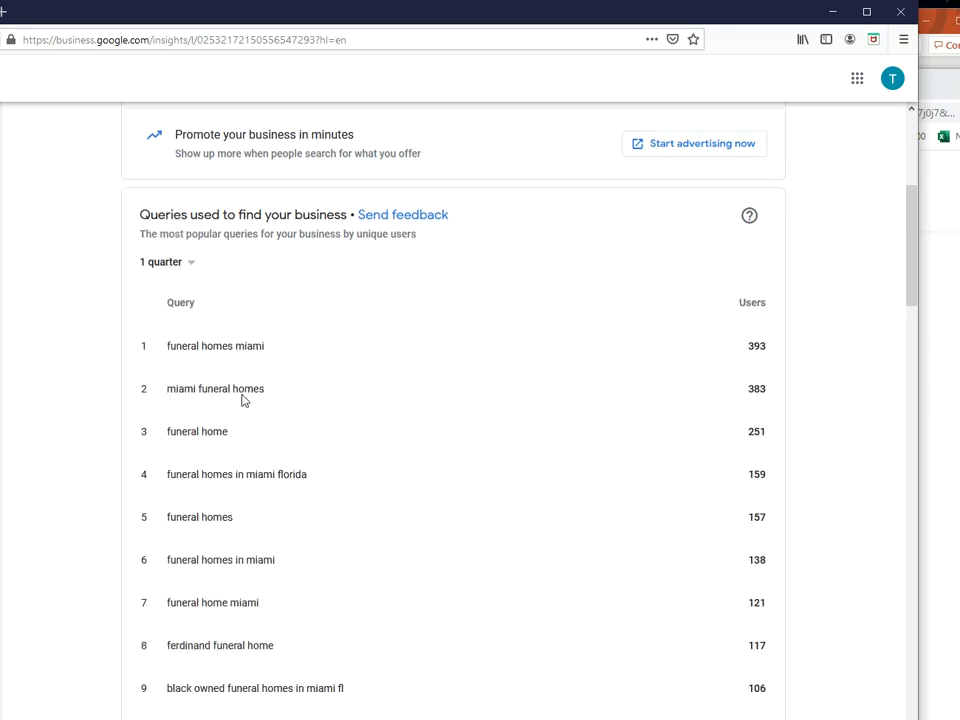
{"action": "scroll", "scroll_direction": "down", "scroll_amount": 3}
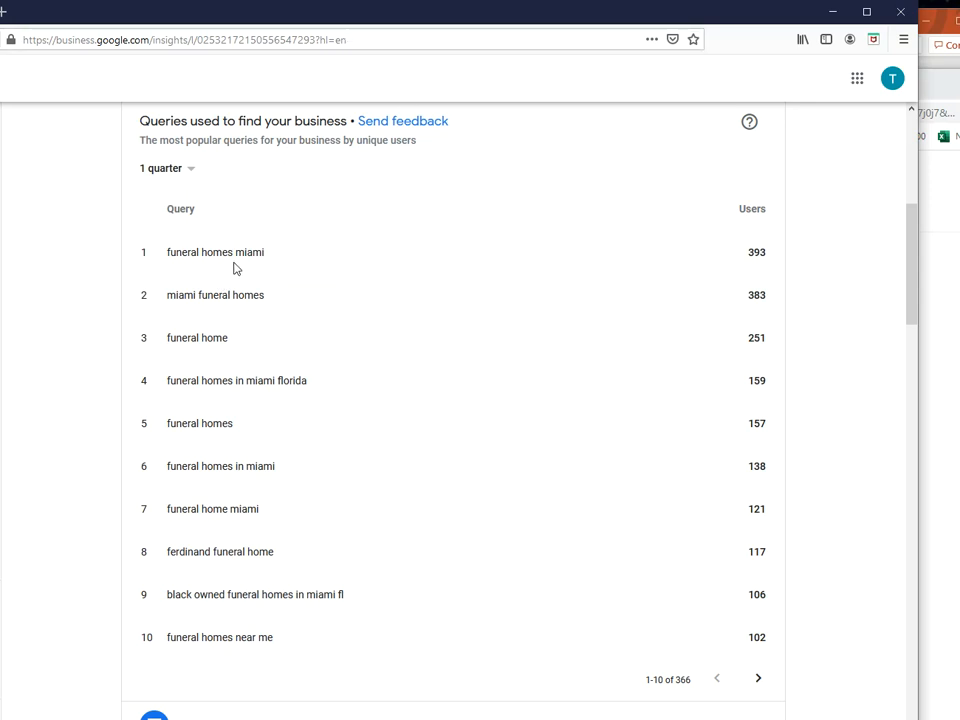
{"action": "mouse_move", "coordinate": [210, 292]}
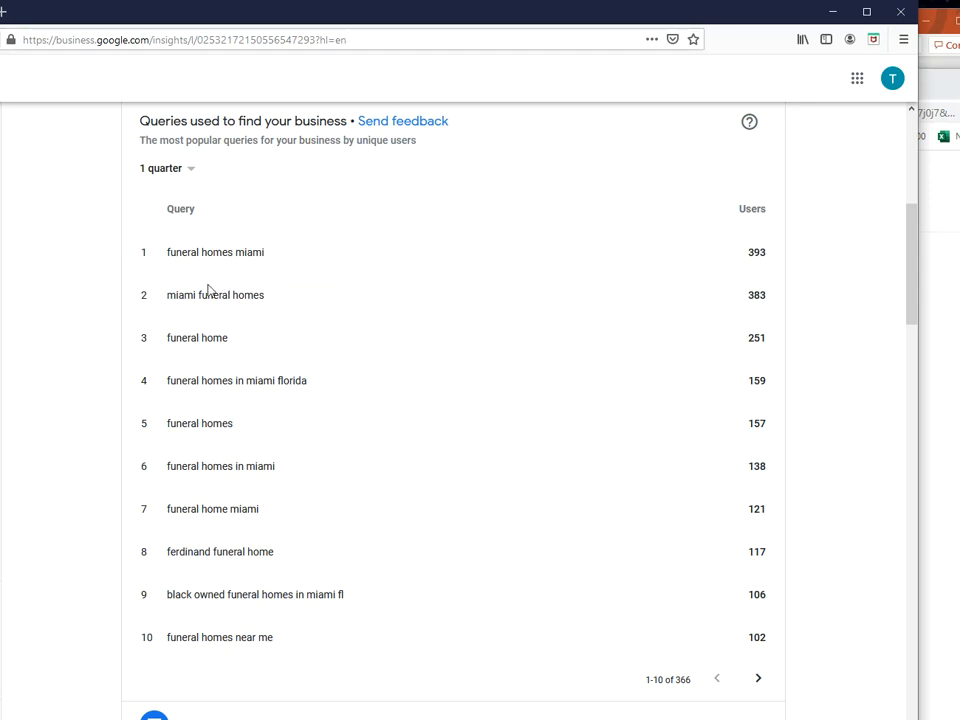
{"action": "mouse_move", "coordinate": [268, 516]}
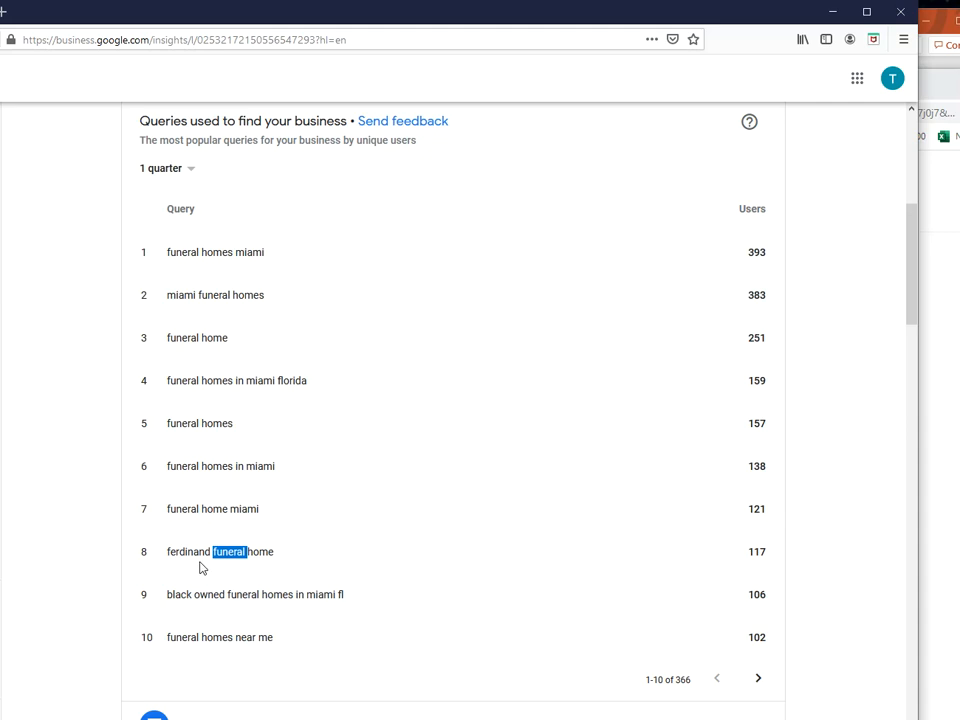
{"action": "scroll", "scroll_direction": "down", "scroll_amount": 3}
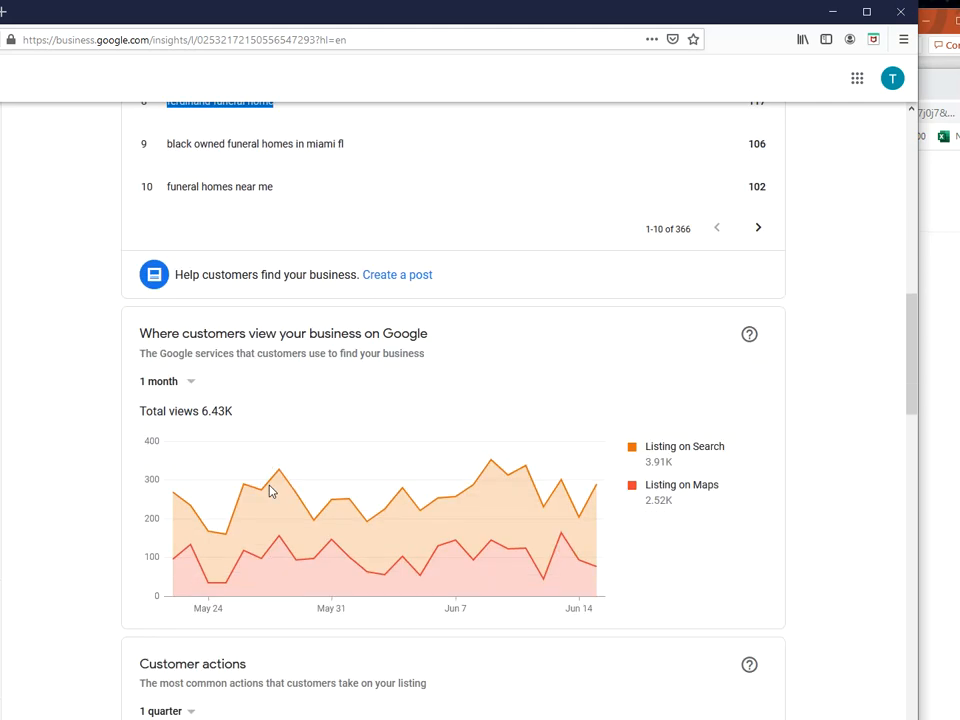
- Scroll to the Phone calls (71) and Photo views (24.3K vs 4.47K) cards
{"action": "scroll", "scroll_direction": "down", "scroll_amount": 3}
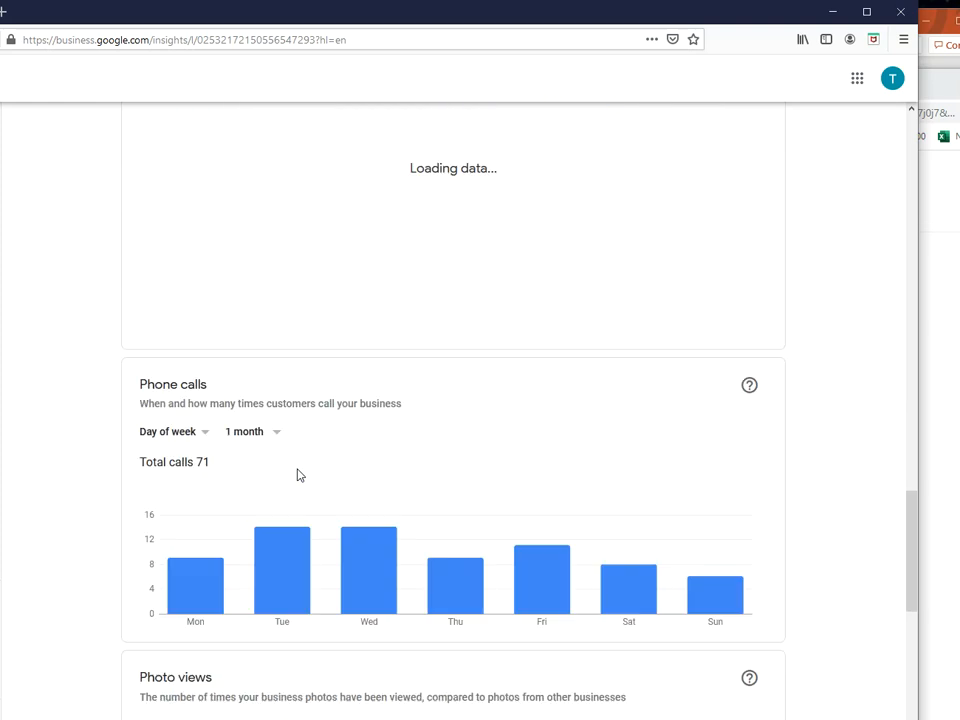
{"action": "scroll", "scroll_direction": "down", "scroll_amount": 3}
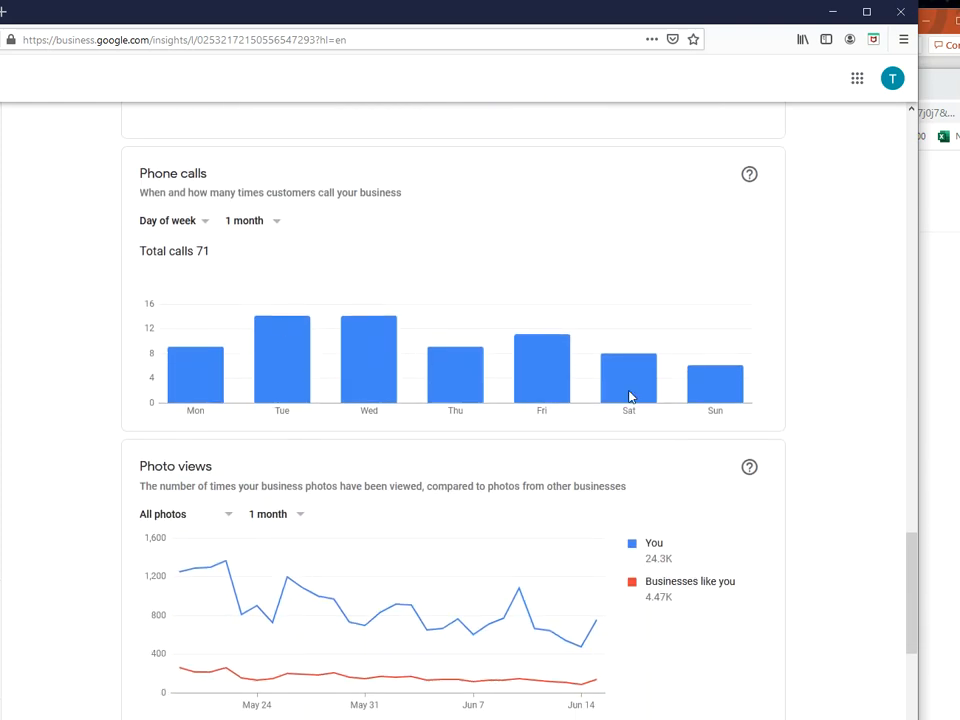
{"action": "mouse_move", "coordinate": [828, 396]}
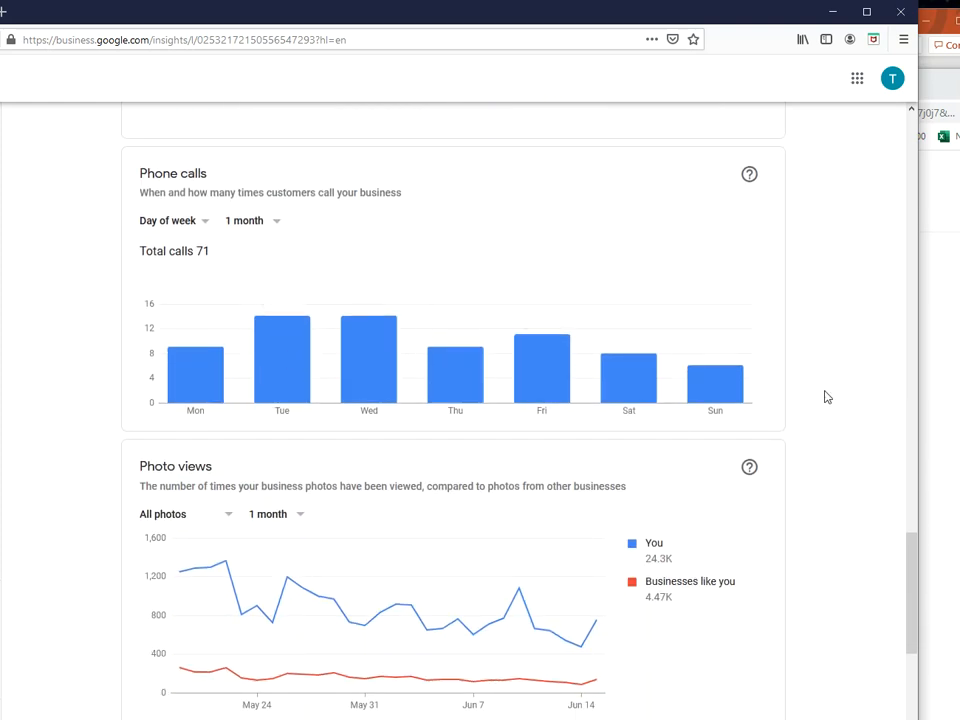
{"action": "scroll", "scroll_direction": "down", "scroll_amount": 3}
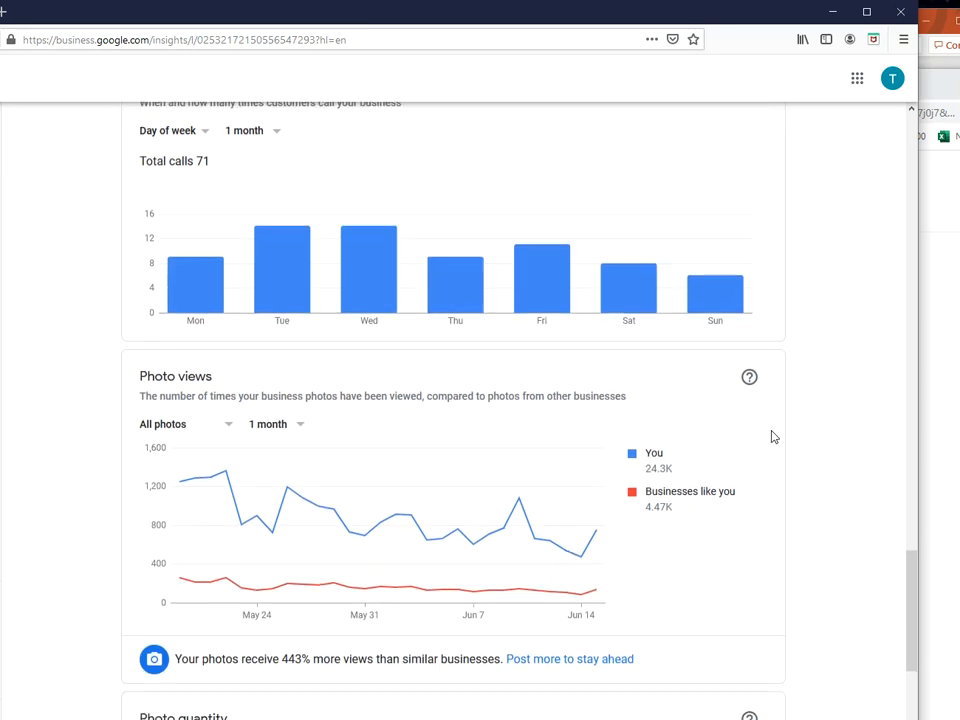
{"action": "scroll", "scroll_direction": "up", "scroll_amount": 3}
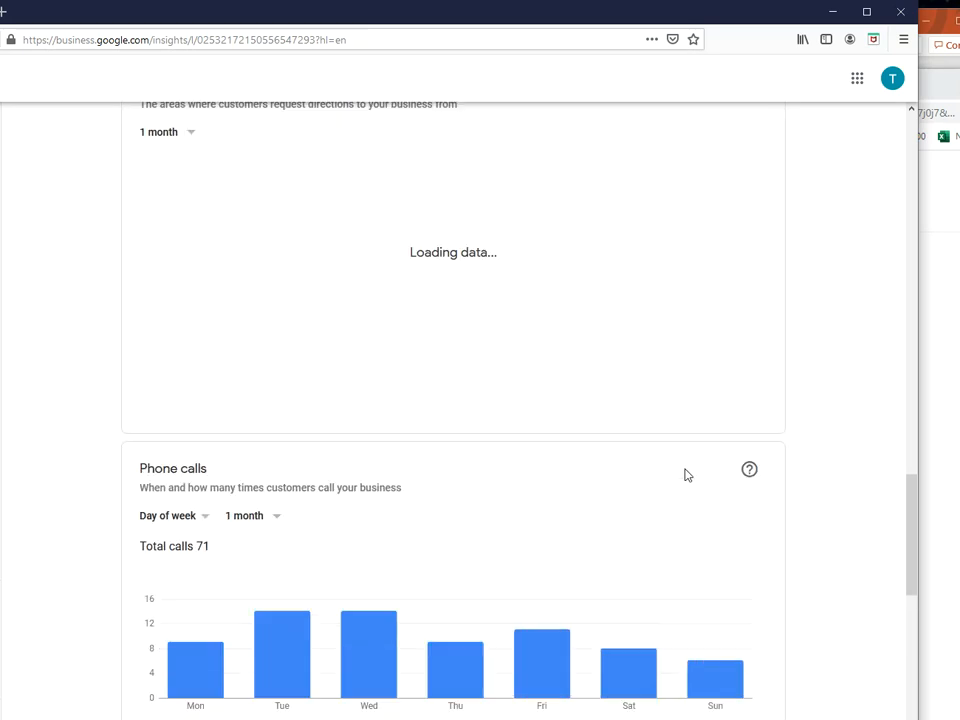